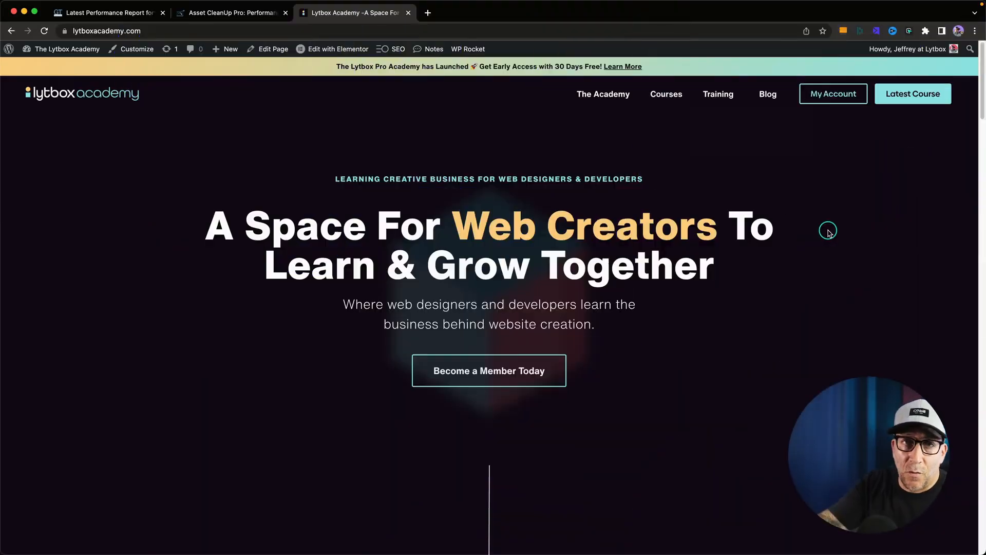
Open the WordPress admin dashboard from the site name in the front-end admin bar.
{"action": "left_click", "coordinate": [66, 49]}
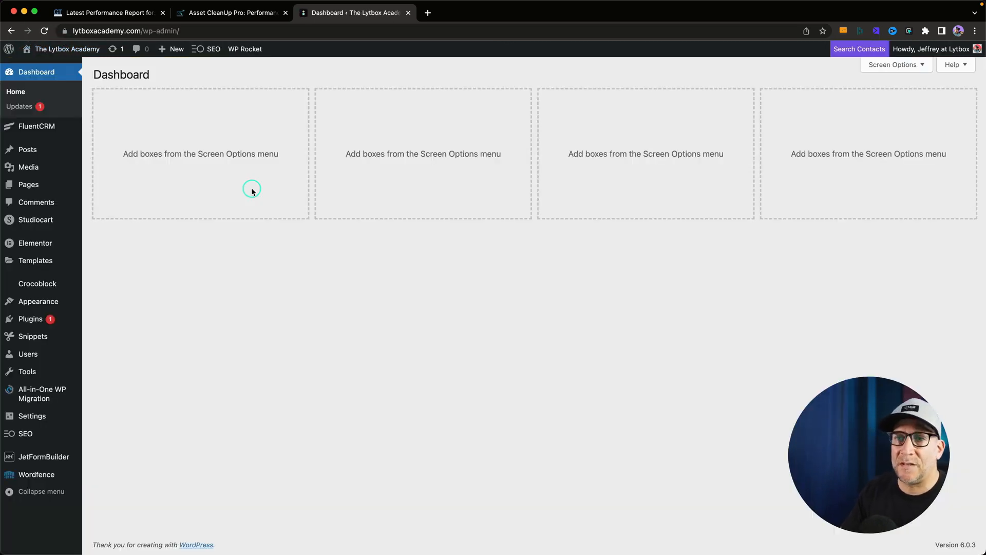
{"action": "mouse_move", "coordinate": [136, 331]}
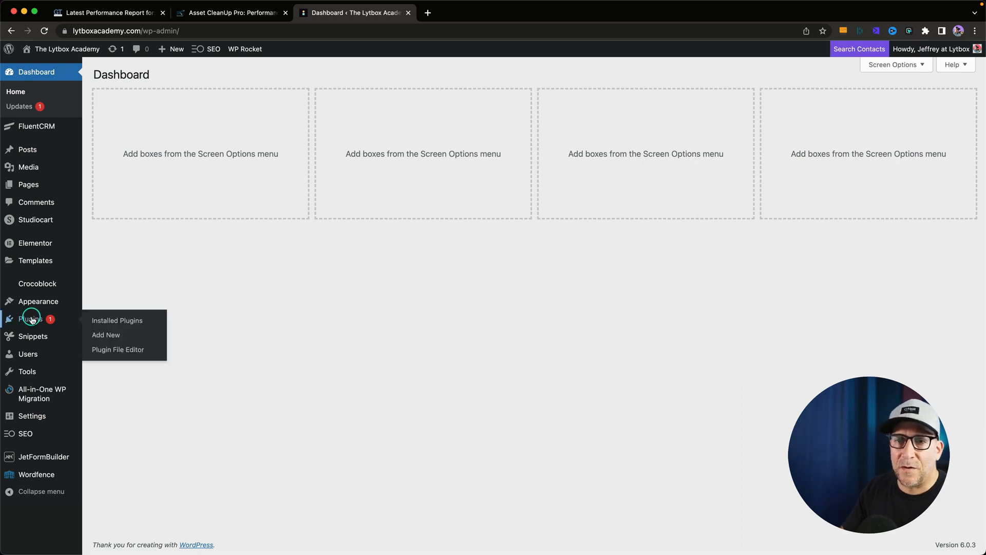
{"action": "left_click", "coordinate": [107, 11]}
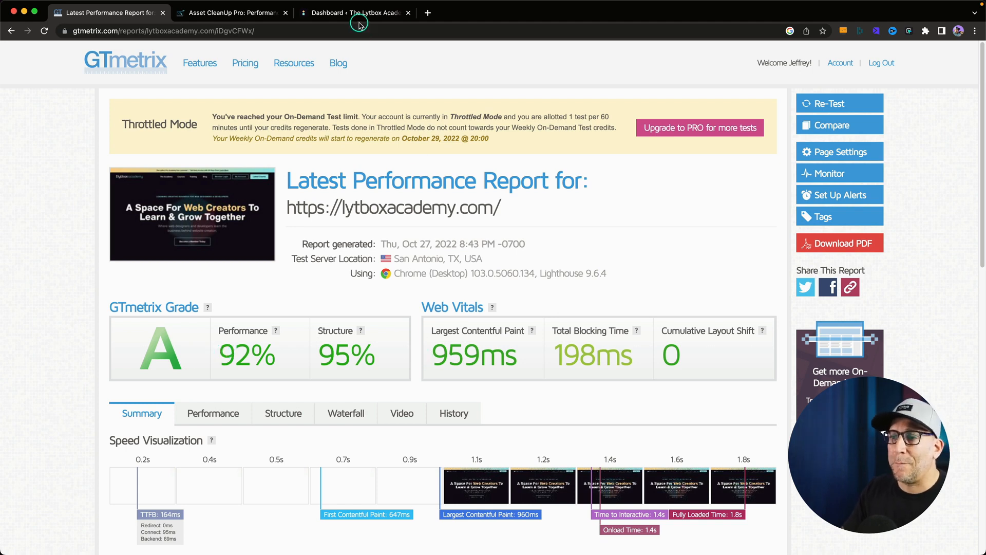
{"action": "mouse_move", "coordinate": [274, 304]}
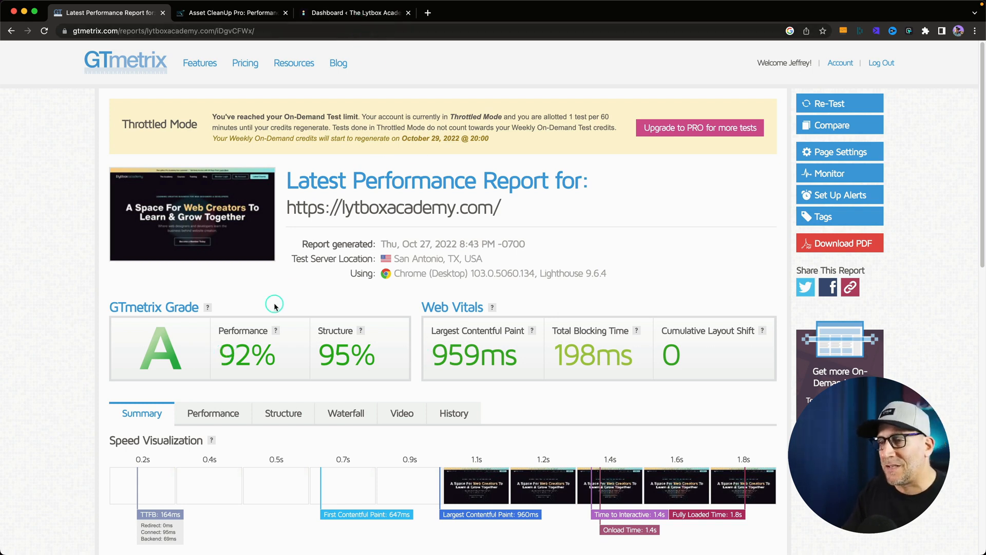
Scroll the GTmetrix report through the grade, Web Vitals and Top Issues, led by a CDN suggestion.
{"action": "scroll", "scroll_direction": "down", "scroll_amount": 3}
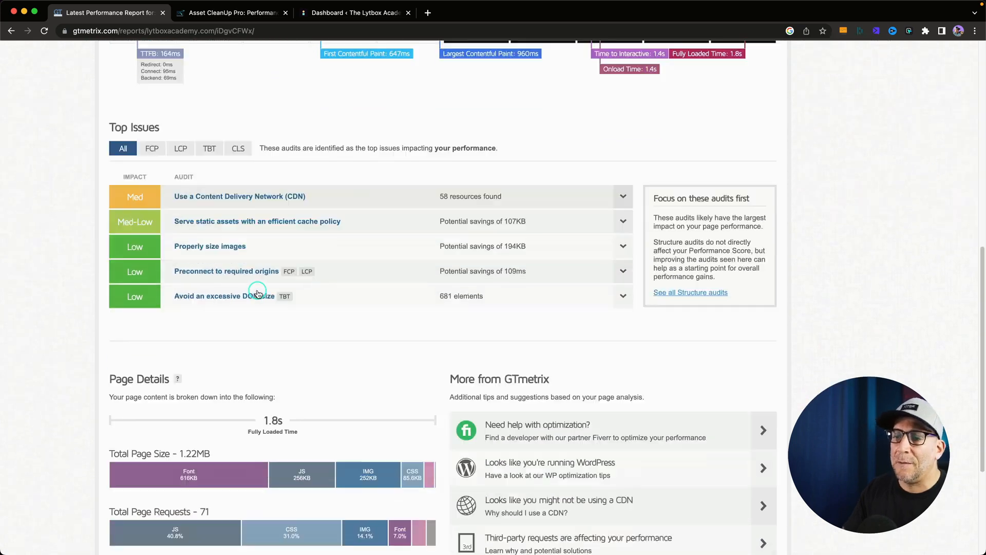
{"action": "scroll", "scroll_direction": "down", "scroll_amount": 3}
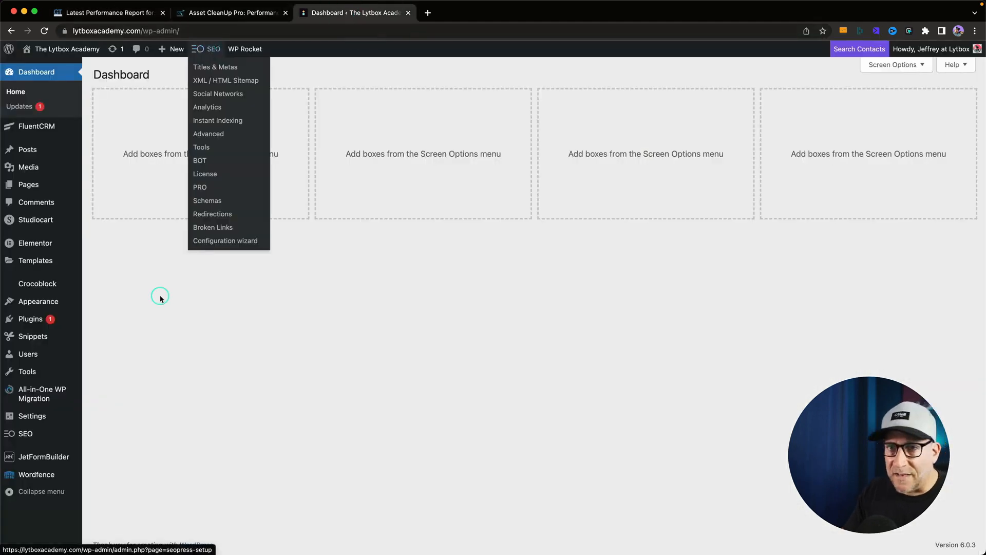
Open Plugins > Installed Plugins and scroll through all 19 active plugins.
{"action": "left_click", "coordinate": [31, 319]}
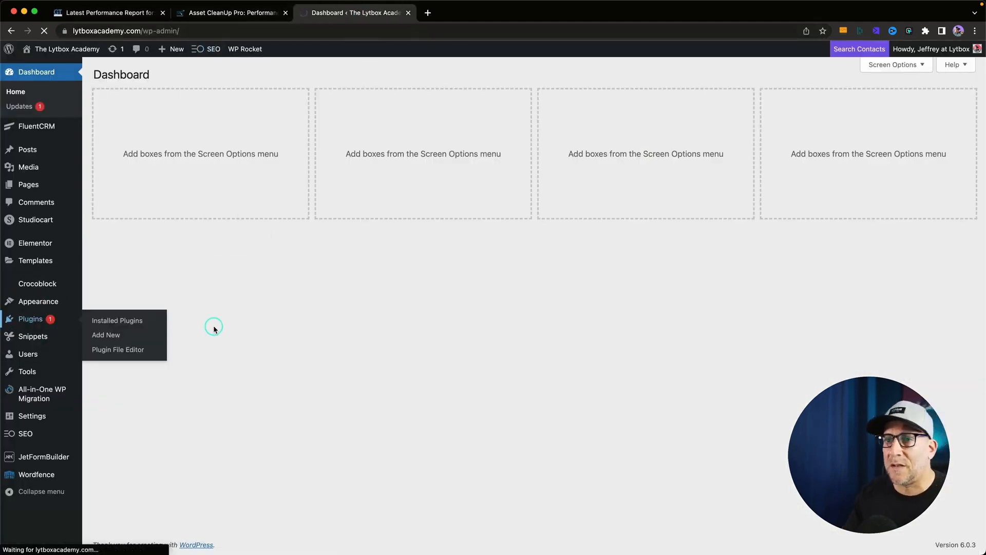
{"action": "left_click", "coordinate": [117, 321]}
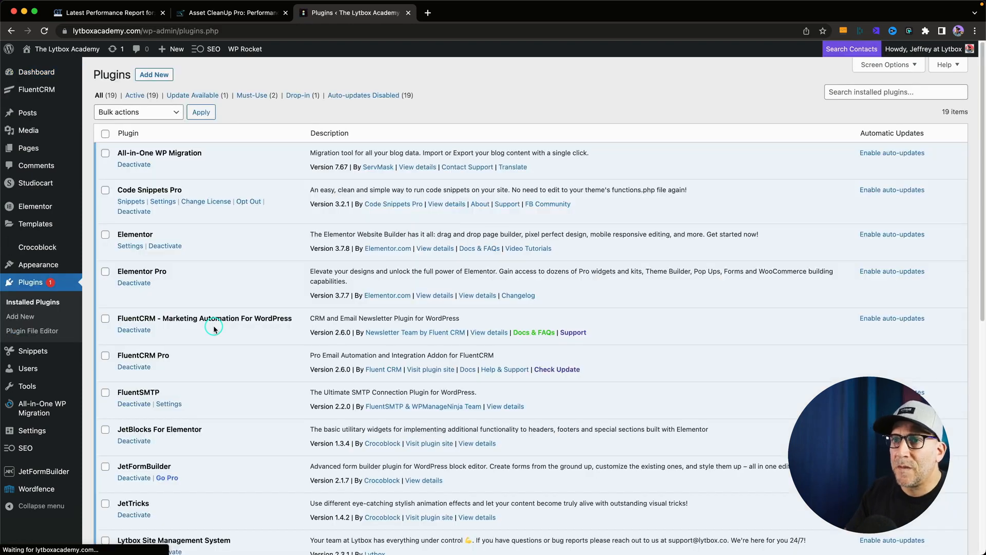
{"action": "scroll", "scroll_direction": "down", "scroll_amount": 3}
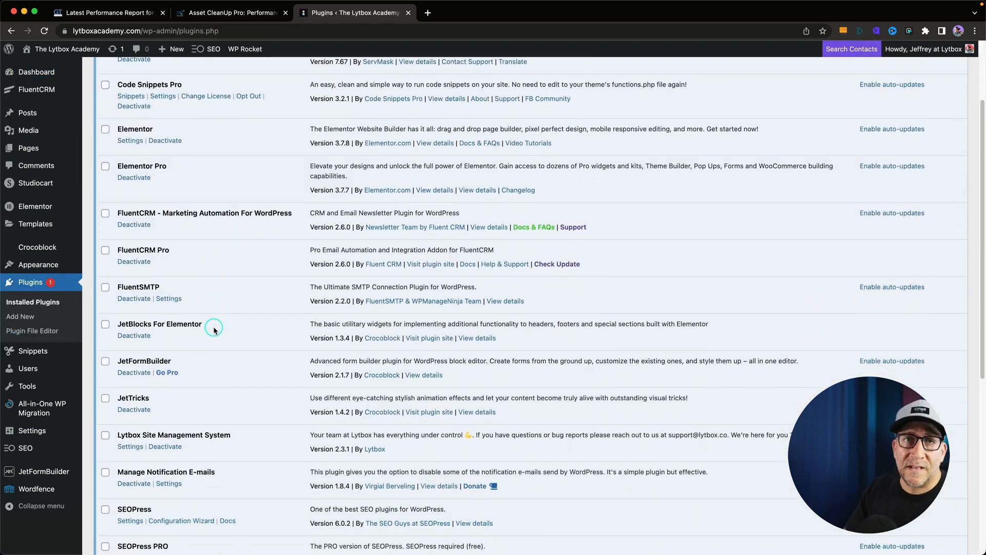
{"action": "scroll", "scroll_direction": "down", "scroll_amount": 3}
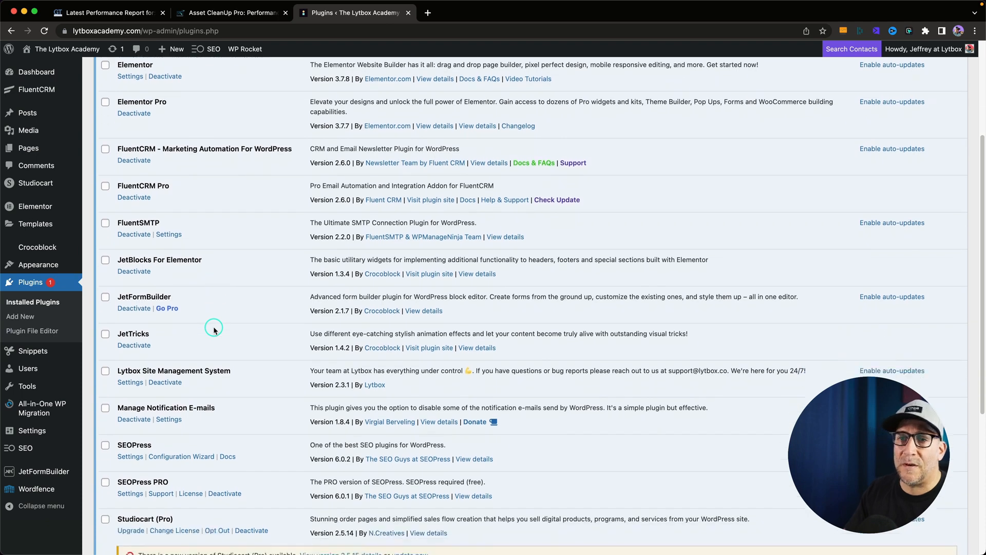
{"action": "scroll", "scroll_direction": "down", "scroll_amount": 3}
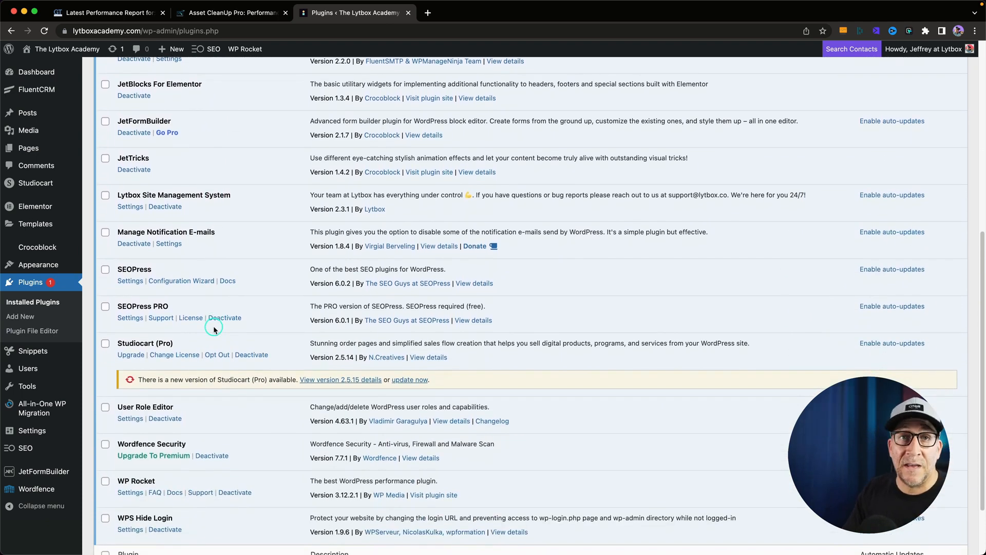
{"action": "scroll", "scroll_direction": "down", "scroll_amount": 3}
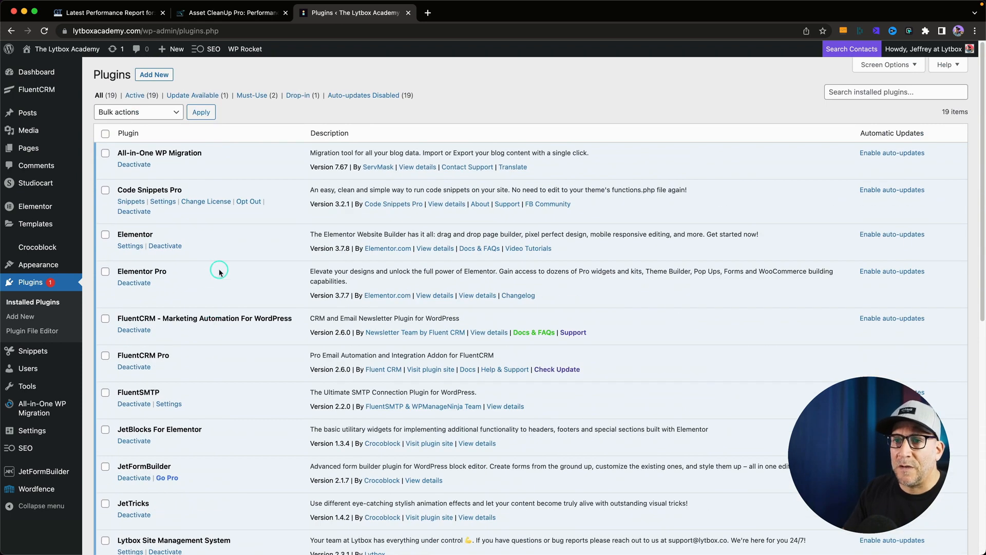
{"action": "scroll", "scroll_direction": "down", "scroll_amount": 3}
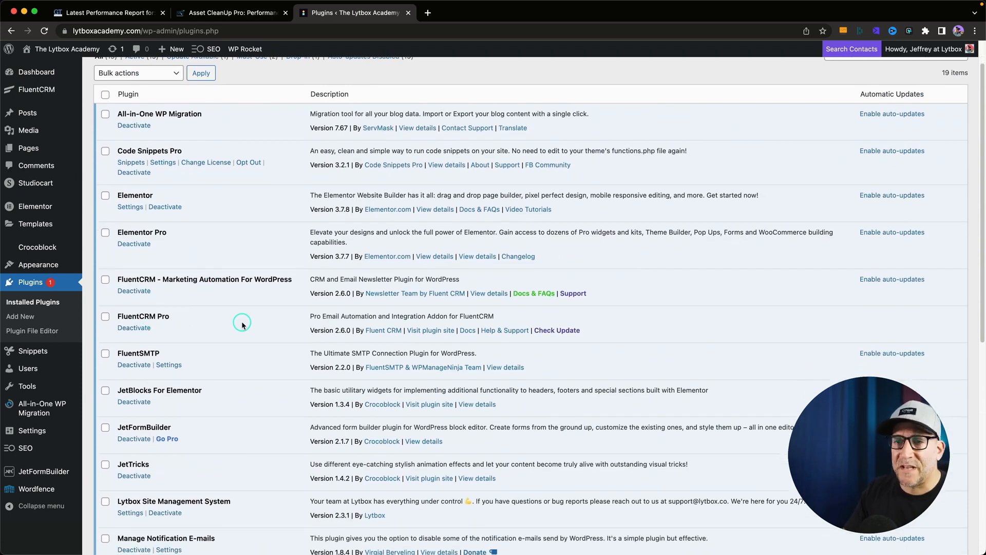
{"action": "scroll", "scroll_direction": "down", "scroll_amount": 3}
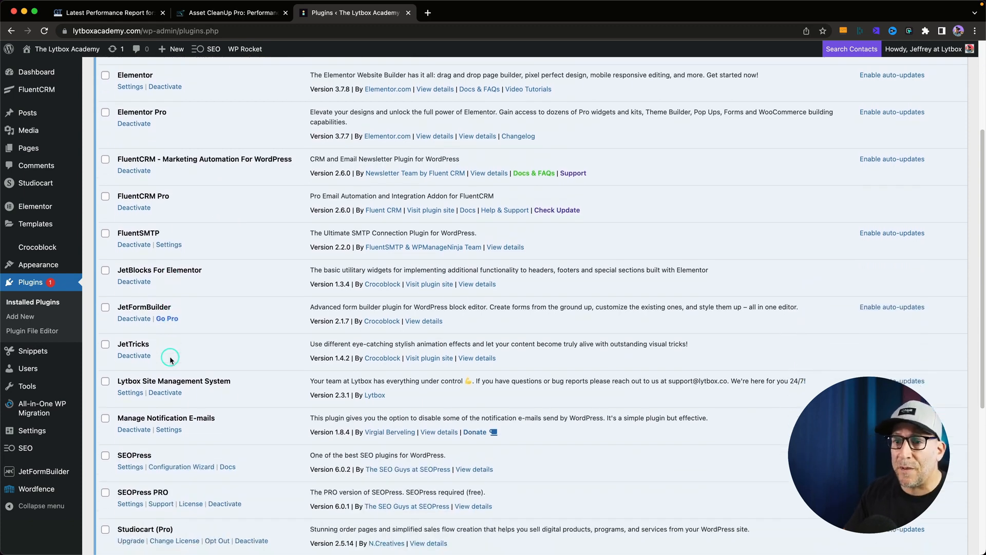
{"action": "scroll", "scroll_direction": "down", "scroll_amount": 3}
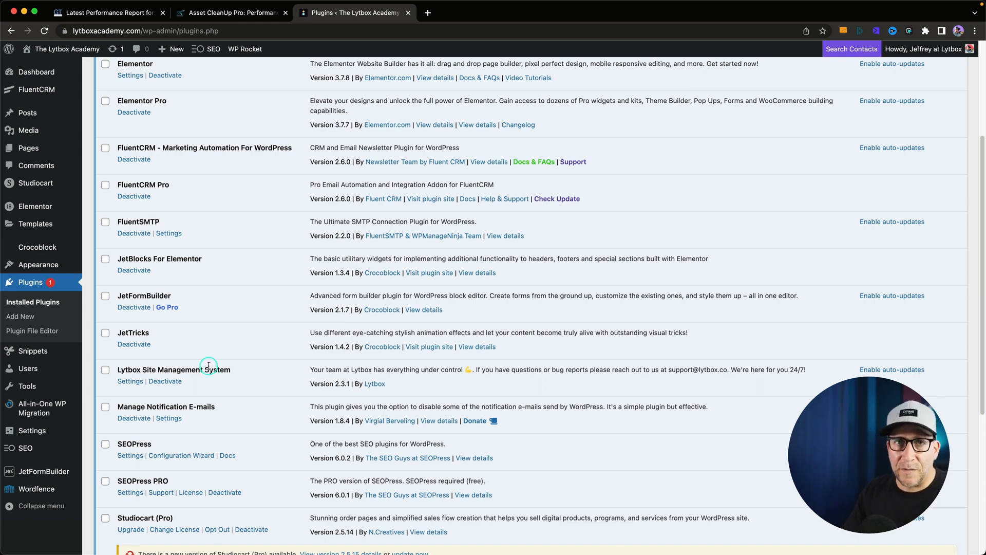
{"action": "scroll", "scroll_direction": "down", "scroll_amount": 3}
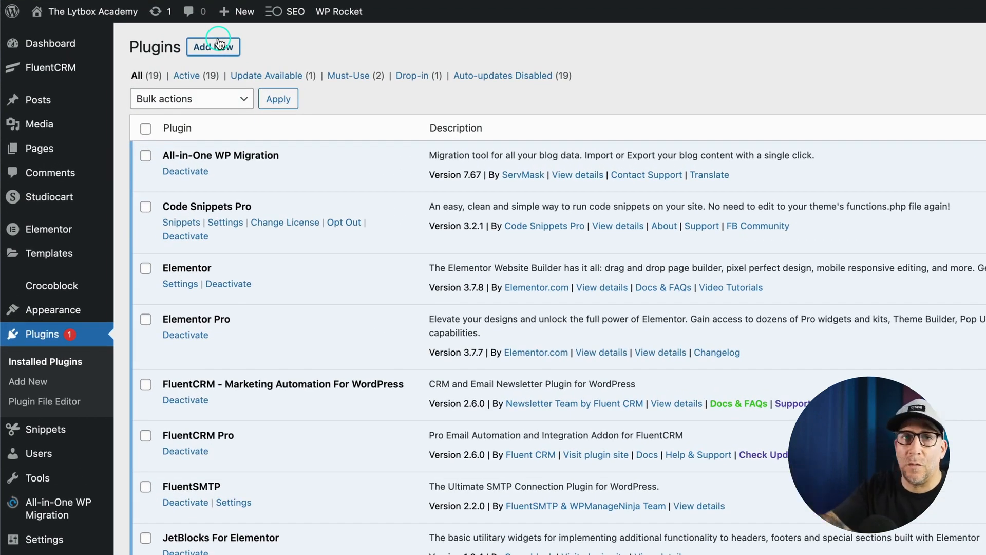
Search Add New for 'ass', then install and activate Asset CleanUp: Page Speed Booster.
{"action": "left_click", "coordinate": [213, 47]}
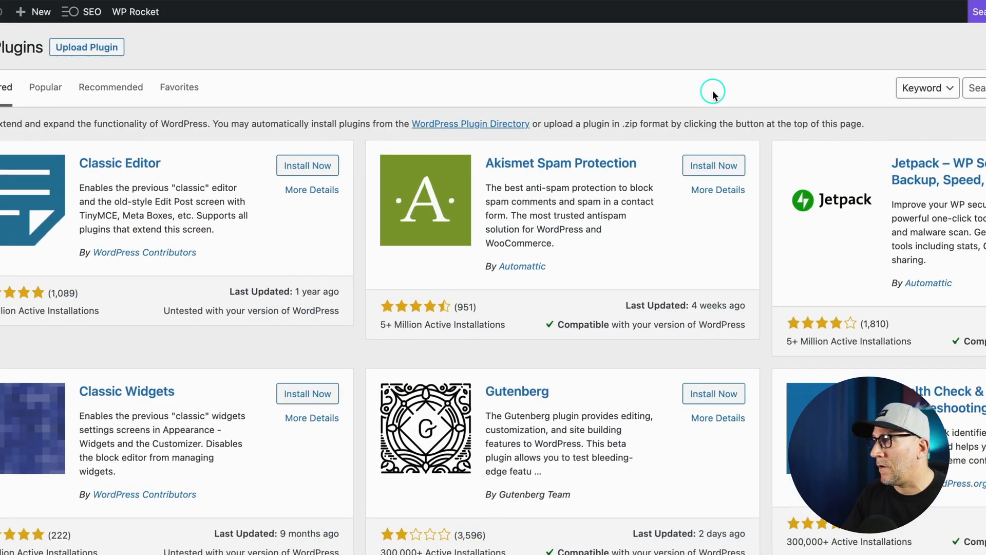
{"action": "type", "text": "ass"}
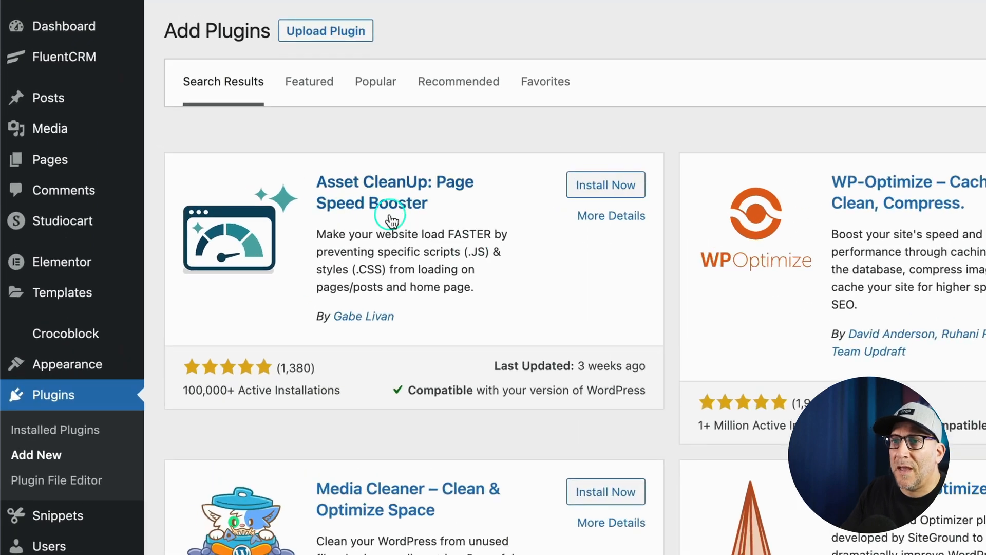
{"action": "left_click", "coordinate": [605, 185]}
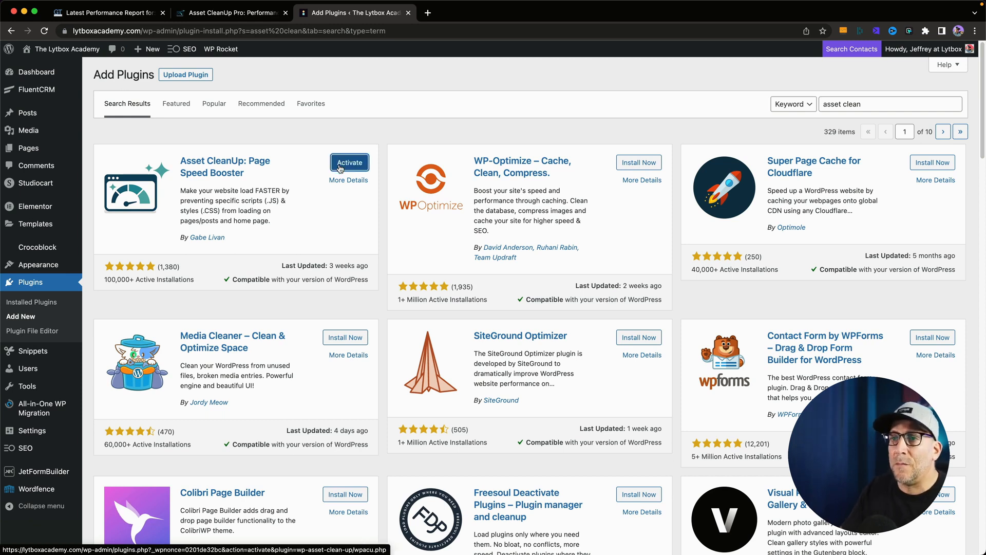
{"action": "left_click", "coordinate": [237, 14]}
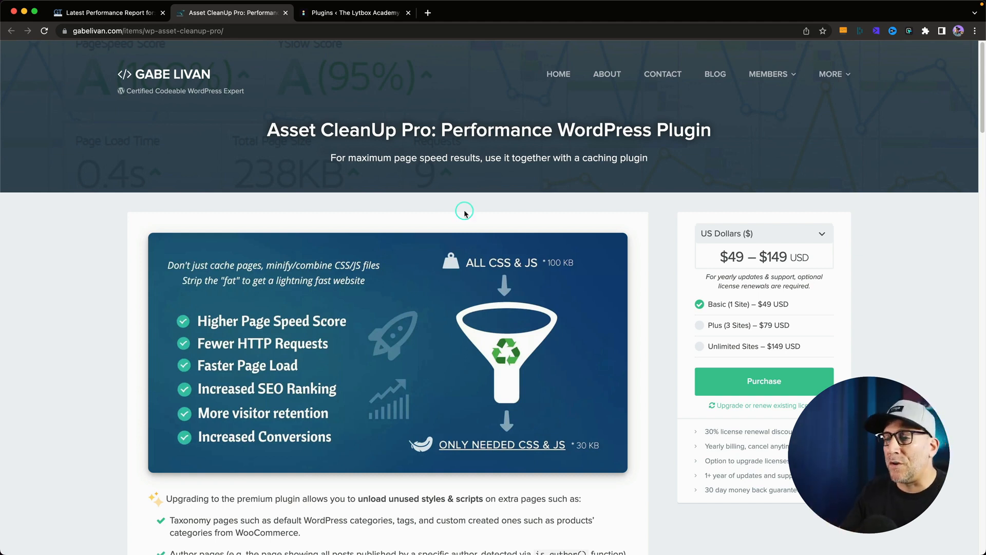
{"action": "scroll", "scroll_direction": "down", "scroll_amount": 3}
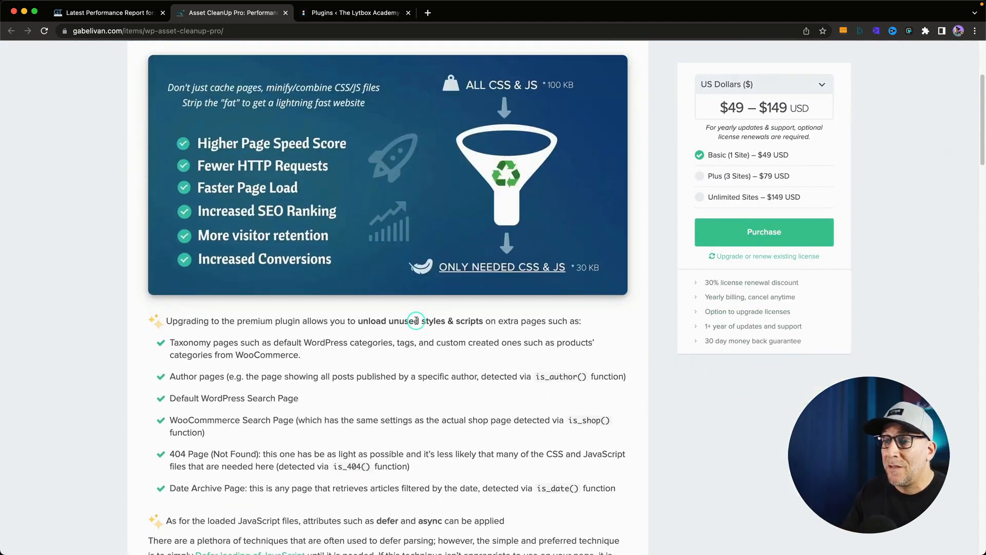
{"action": "scroll", "scroll_direction": "down", "scroll_amount": 3}
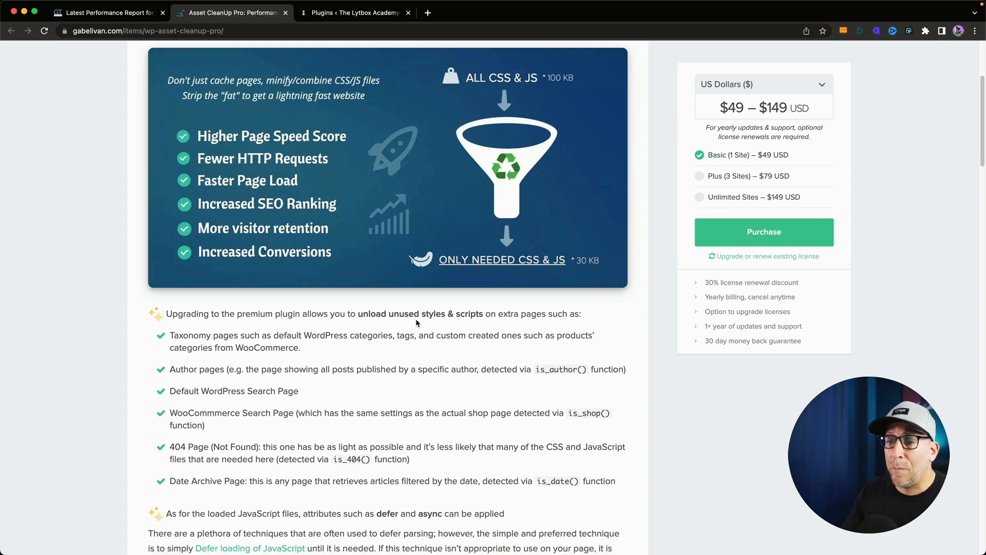
{"action": "scroll", "scroll_direction": "down", "scroll_amount": 3}
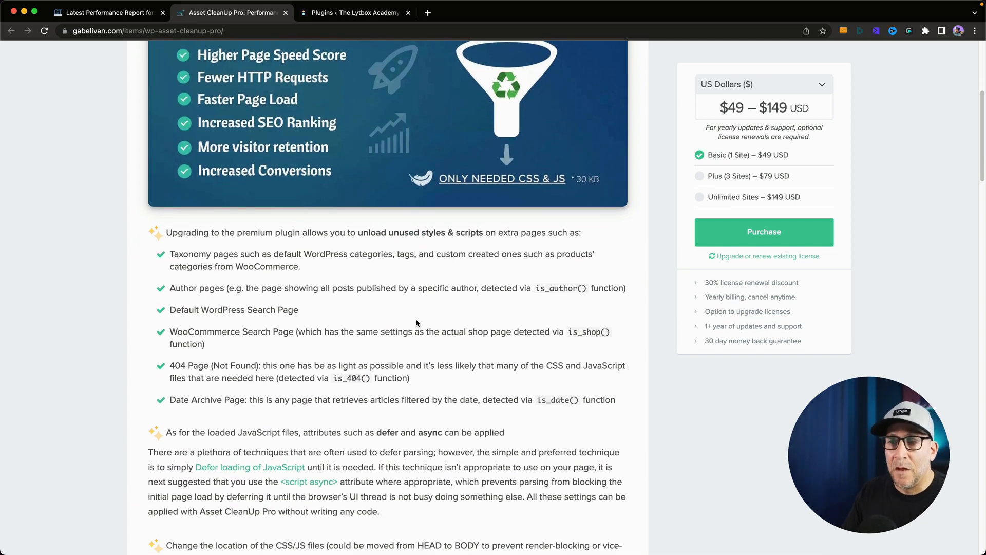
{"action": "scroll", "scroll_direction": "down", "scroll_amount": 3}
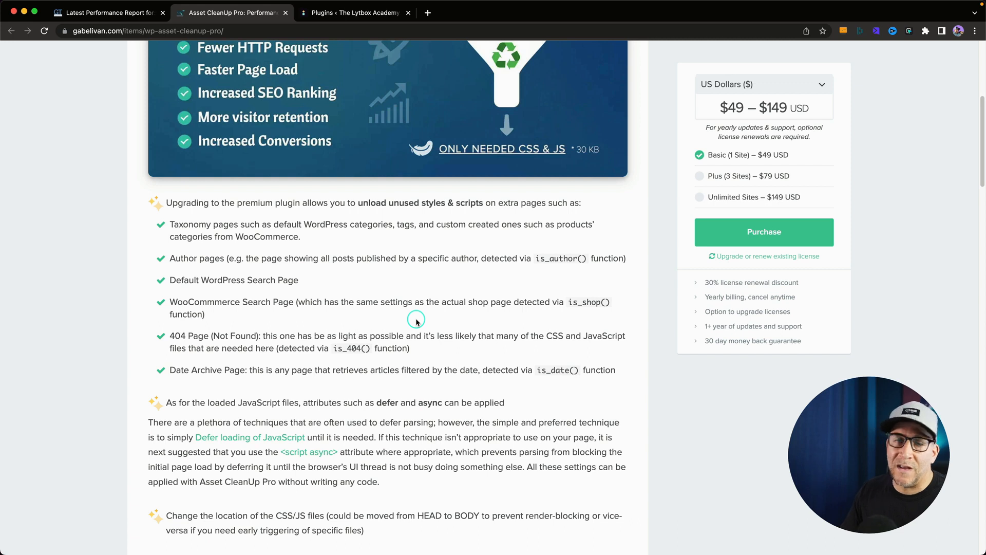
Return to the Plugins page and clear the cache from the WP Rocket notice.
{"action": "left_click", "coordinate": [338, 13]}
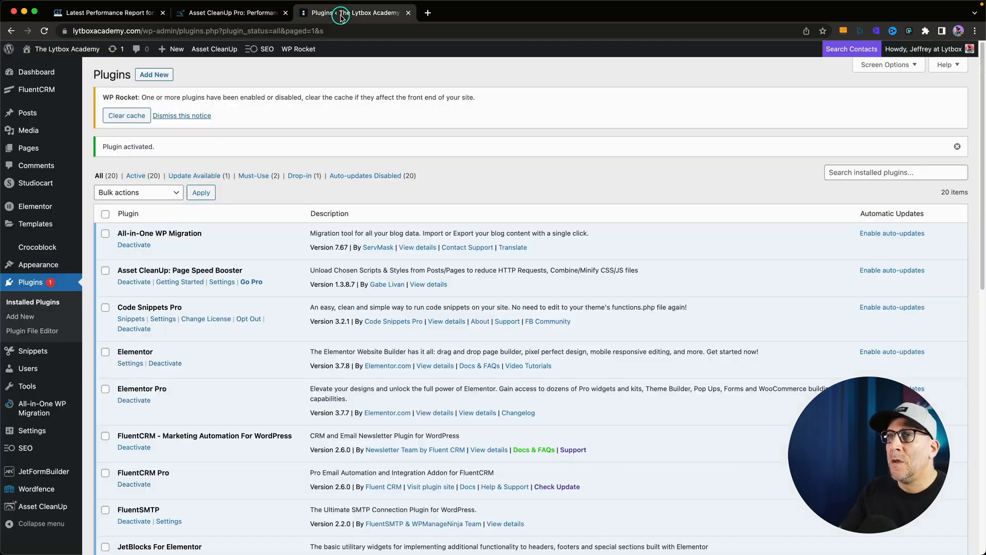
{"action": "left_click", "coordinate": [126, 115]}
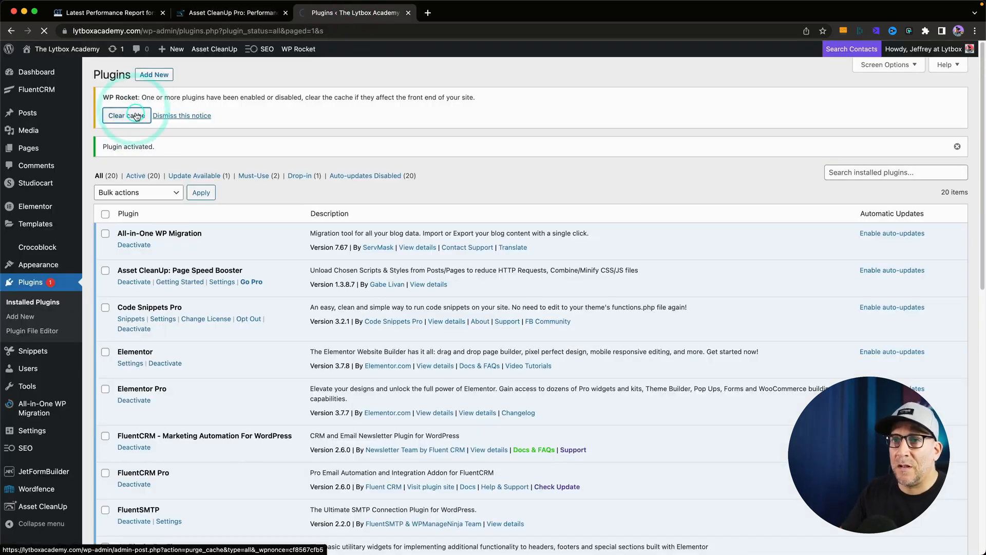
{"action": "left_click", "coordinate": [127, 115]}
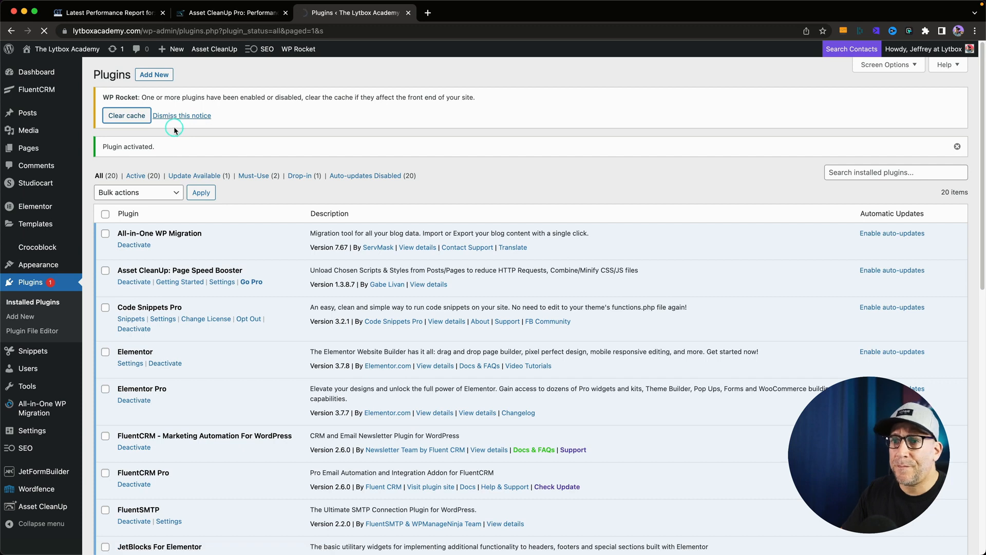
{"action": "left_click", "coordinate": [126, 115]}
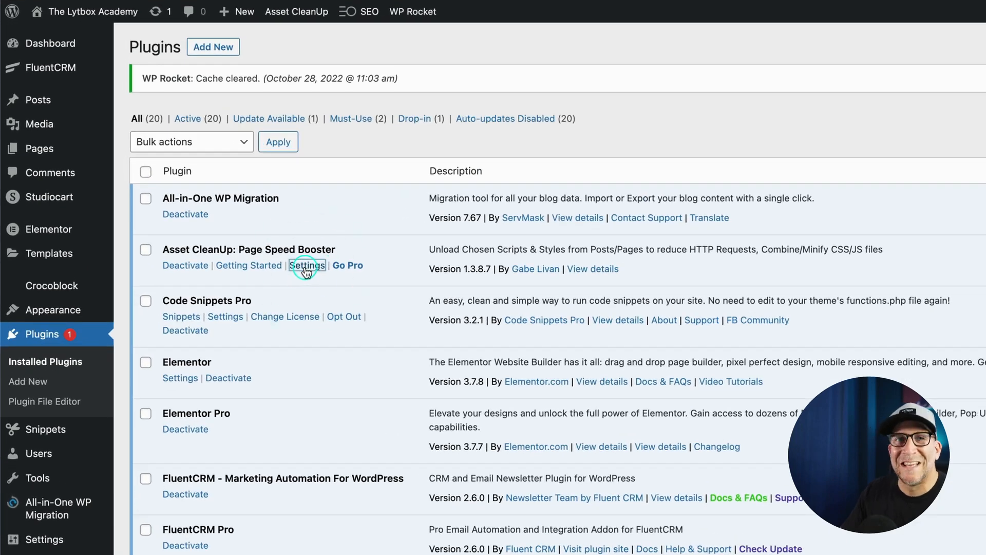
Browse Asset CleanUp's Plugin Usage Preferences, Optimize CSS and Google Fonts settings.
{"action": "left_click", "coordinate": [307, 265]}
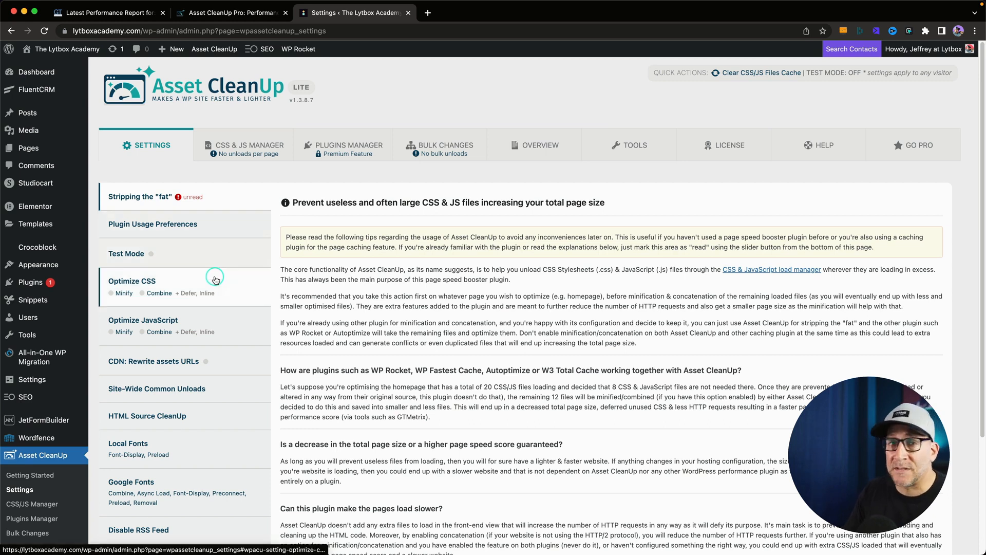
{"action": "scroll", "scroll_direction": "down", "scroll_amount": 3}
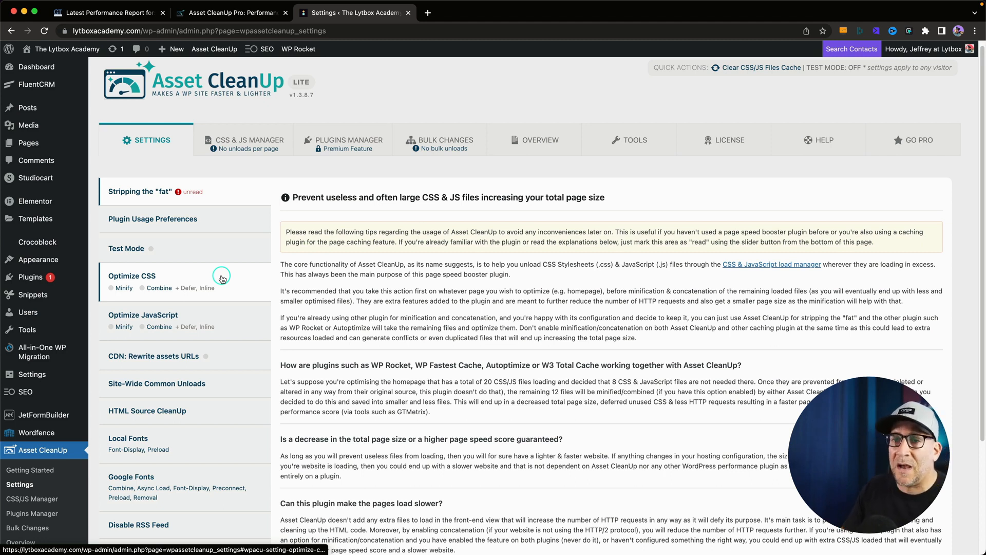
{"action": "left_click", "coordinate": [153, 219]}
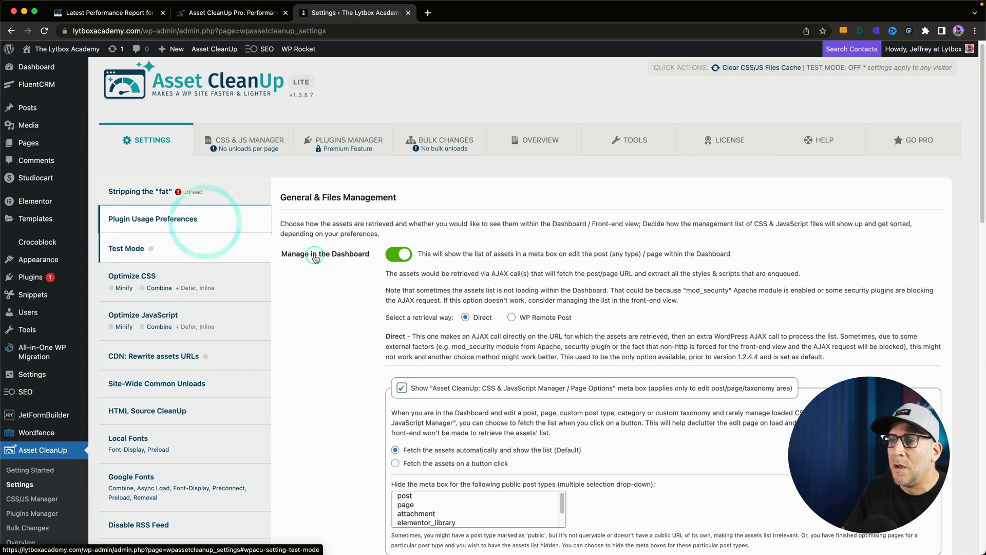
{"action": "scroll", "scroll_direction": "down", "scroll_amount": 3}
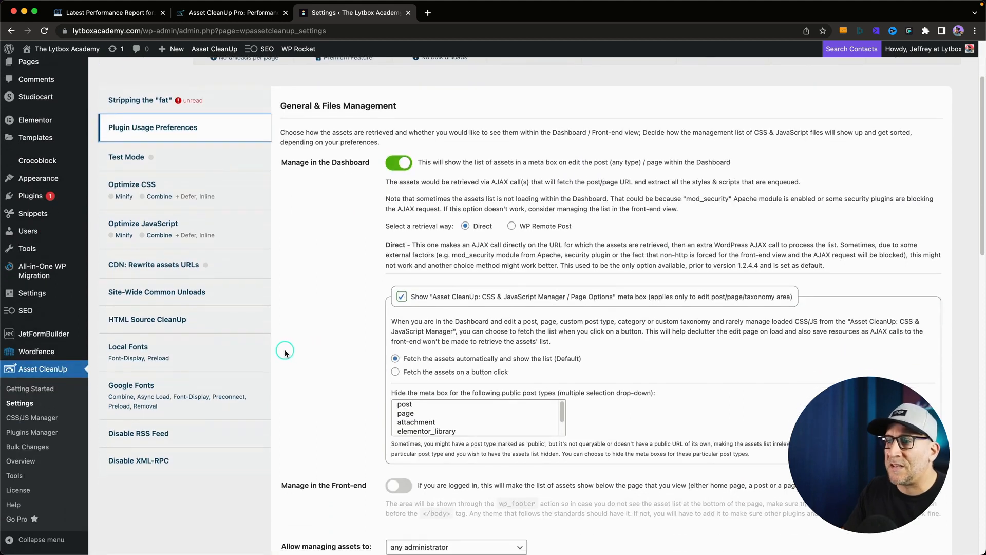
{"action": "left_click", "coordinate": [132, 184]}
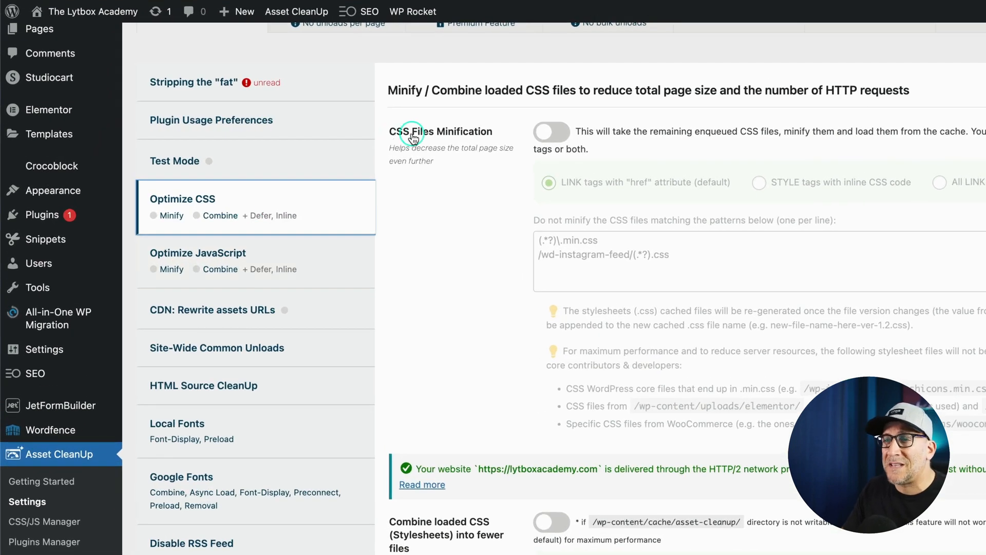
{"action": "scroll", "scroll_direction": "down", "scroll_amount": 3}
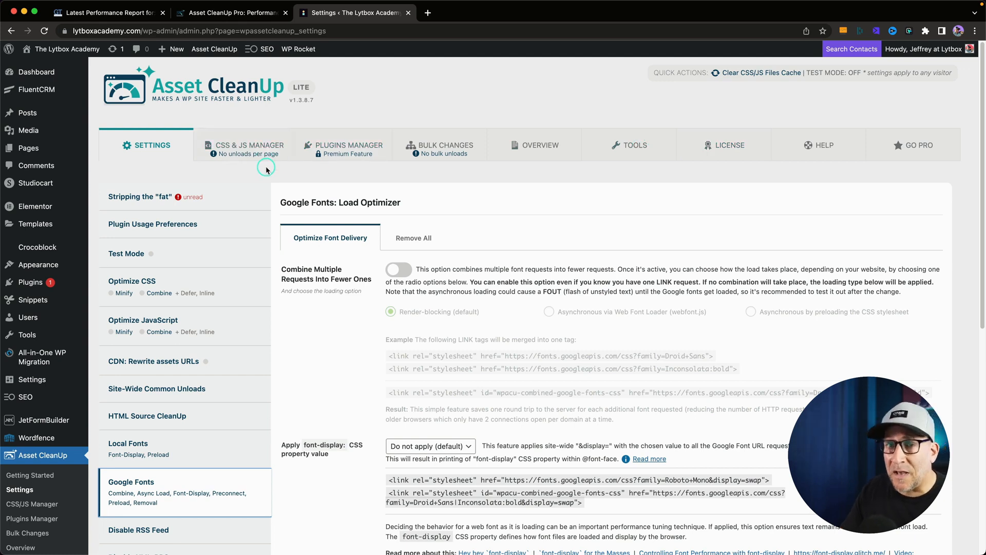
{"action": "mouse_move", "coordinate": [65, 244]}
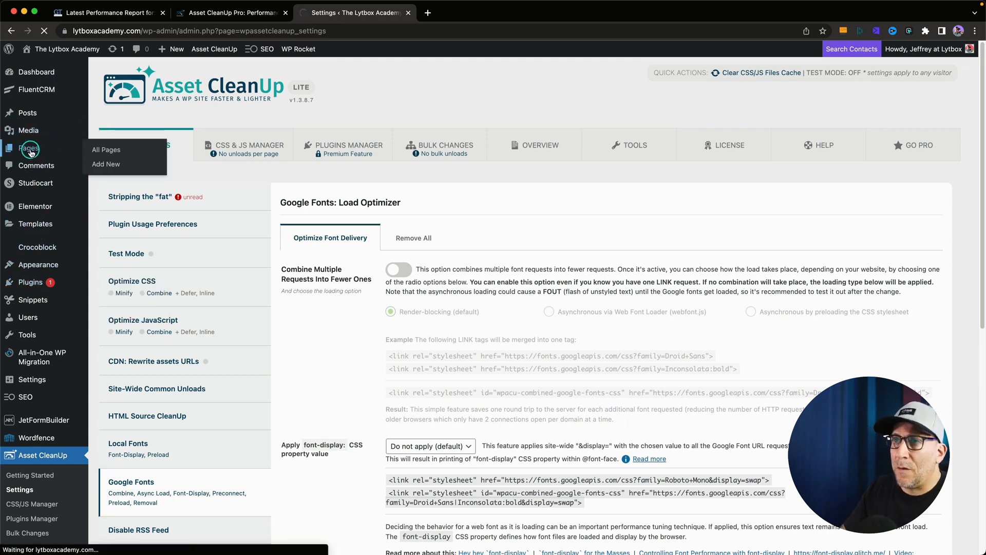
Open the Home page for editing from Pages > All Pages.
{"action": "left_click", "coordinate": [29, 148]}
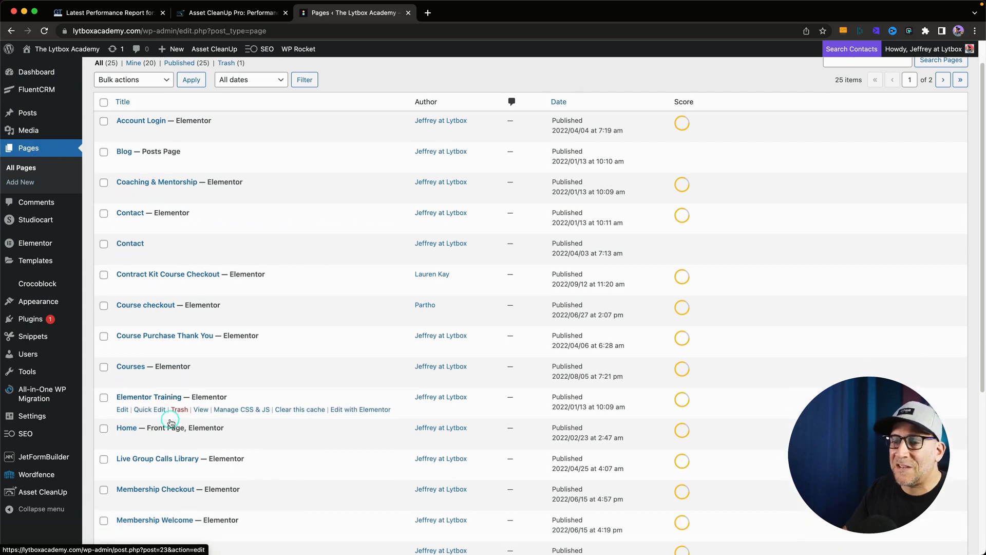
{"action": "left_click", "coordinate": [127, 419]}
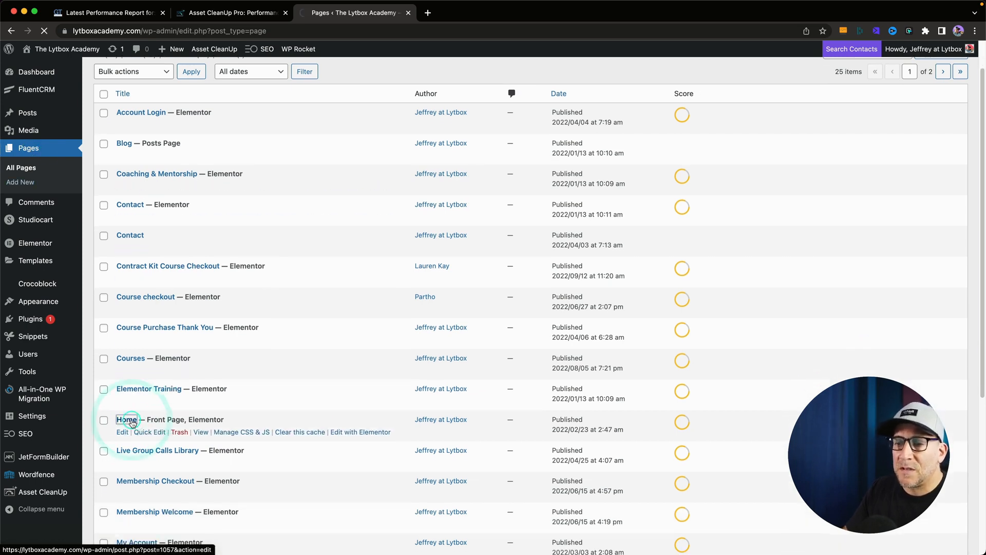
{"action": "left_click", "coordinate": [129, 420]}
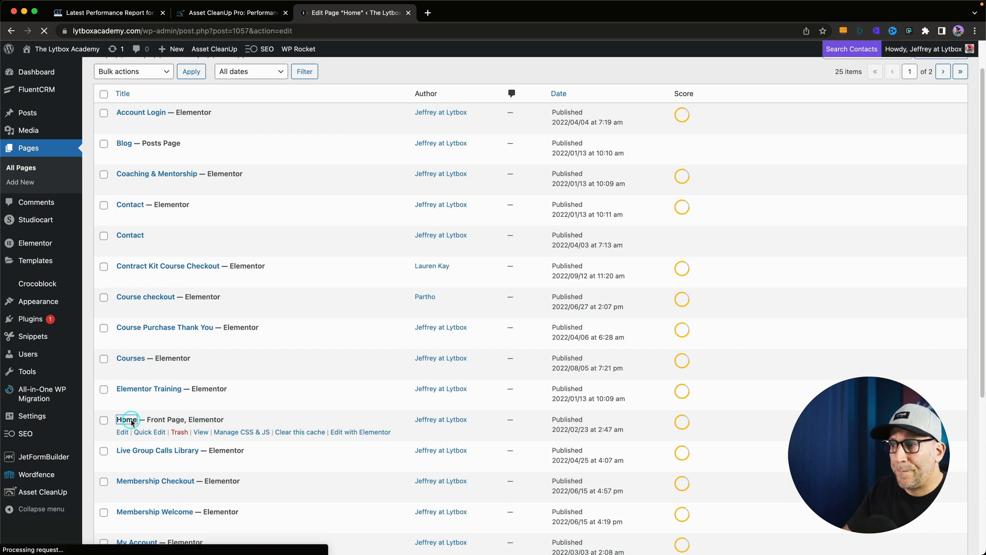
Scroll down to the Asset CleanUp CSS & JavaScript Manager on the Home page.
{"action": "left_click", "coordinate": [120, 431]}
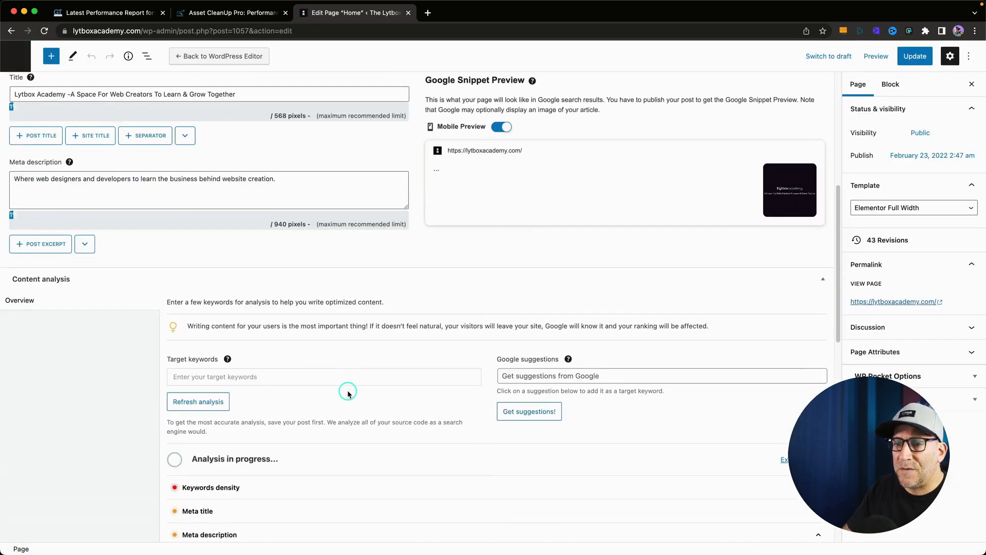
{"action": "scroll", "scroll_direction": "down", "scroll_amount": 3}
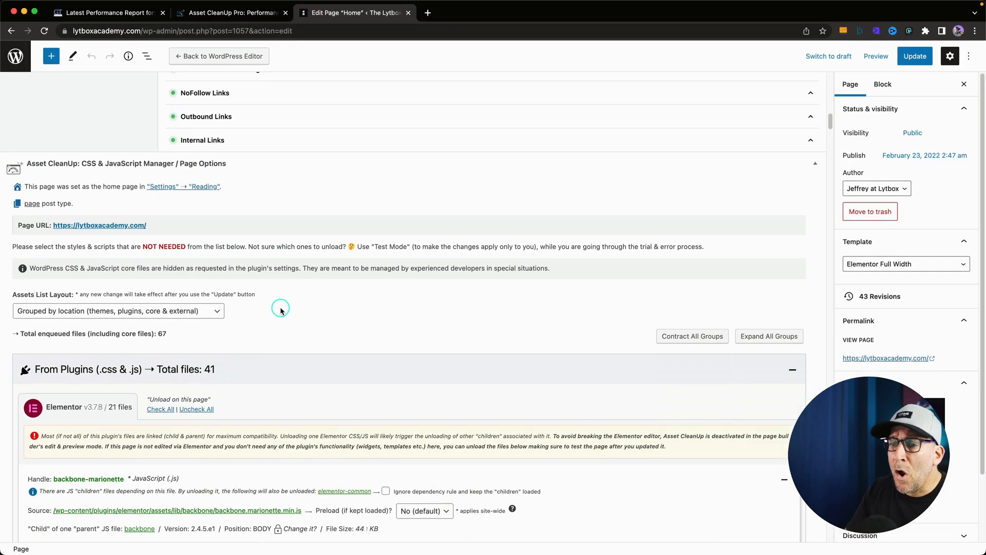
{"action": "scroll", "scroll_direction": "down", "scroll_amount": 3}
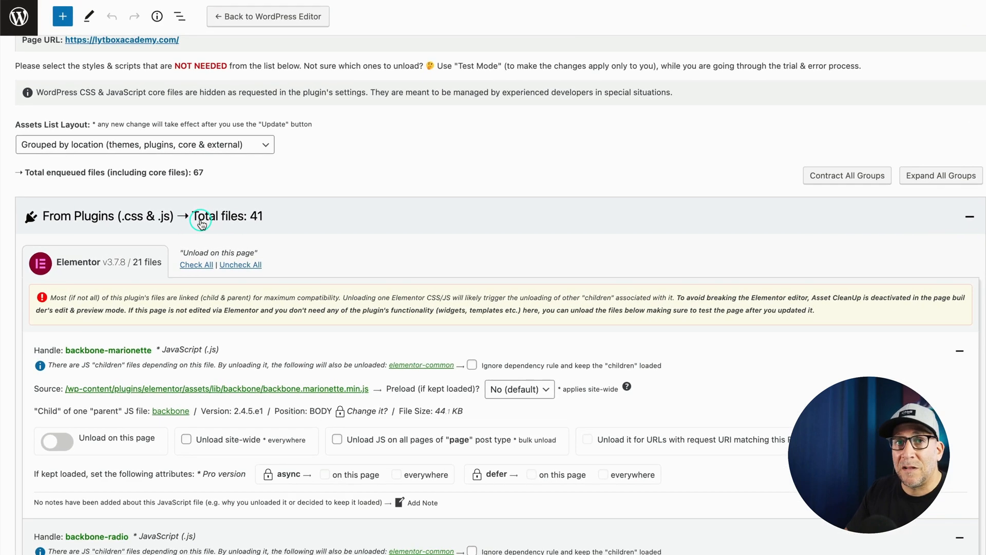
Collapse the Plugins, Core, 3rd Party, Hardcoded and Page Options groups, then re-expand Plugins.
{"action": "left_click", "coordinate": [957, 215]}
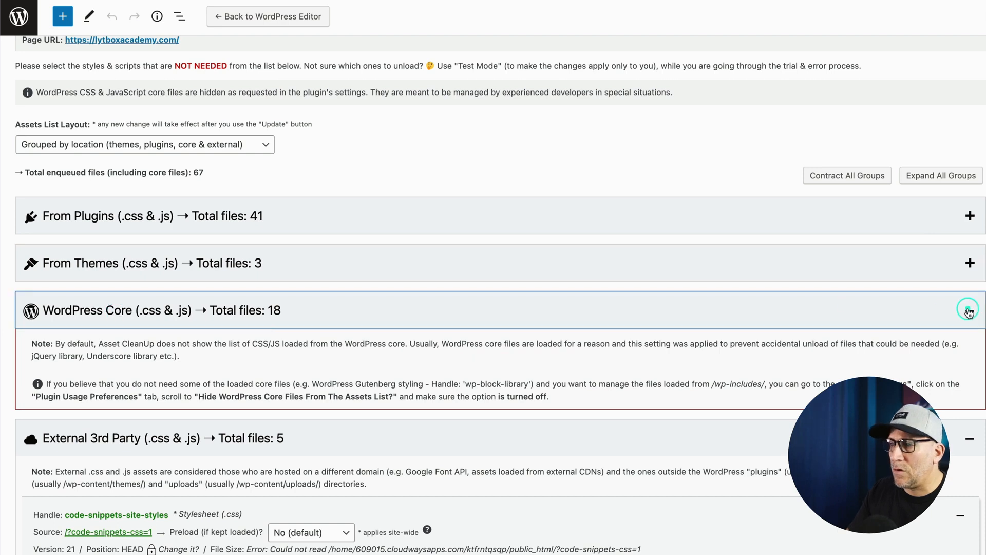
{"action": "left_click", "coordinate": [968, 309]}
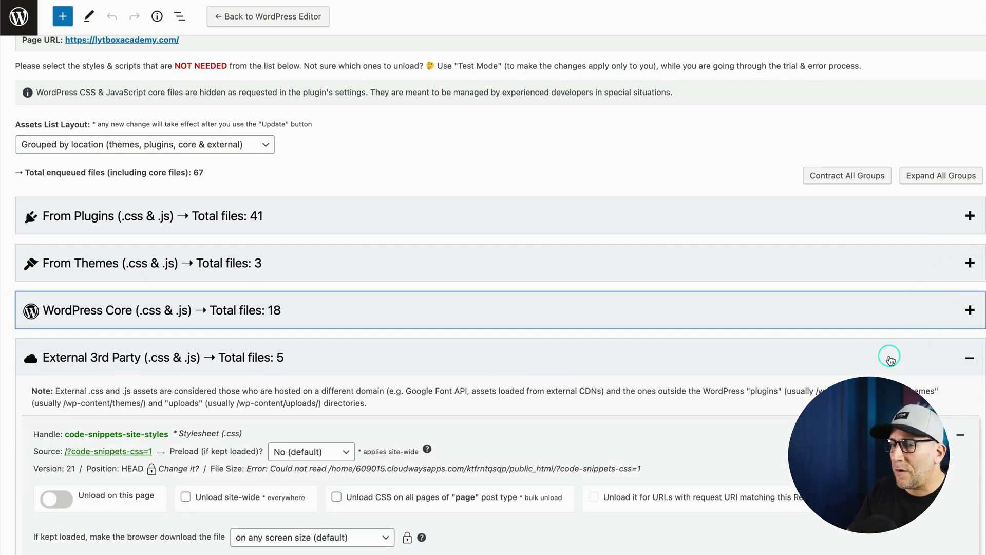
{"action": "left_click", "coordinate": [969, 357]}
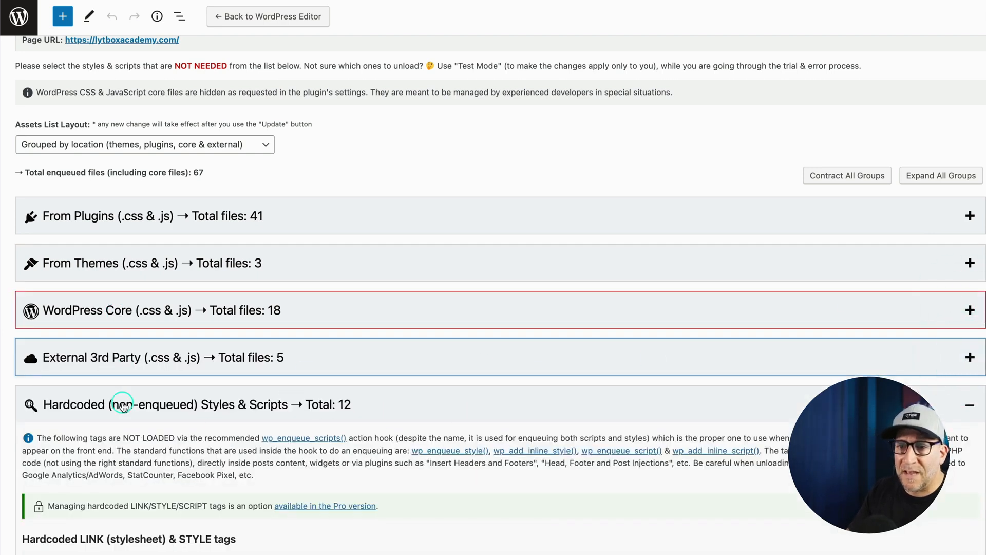
{"action": "left_click", "coordinate": [968, 403]}
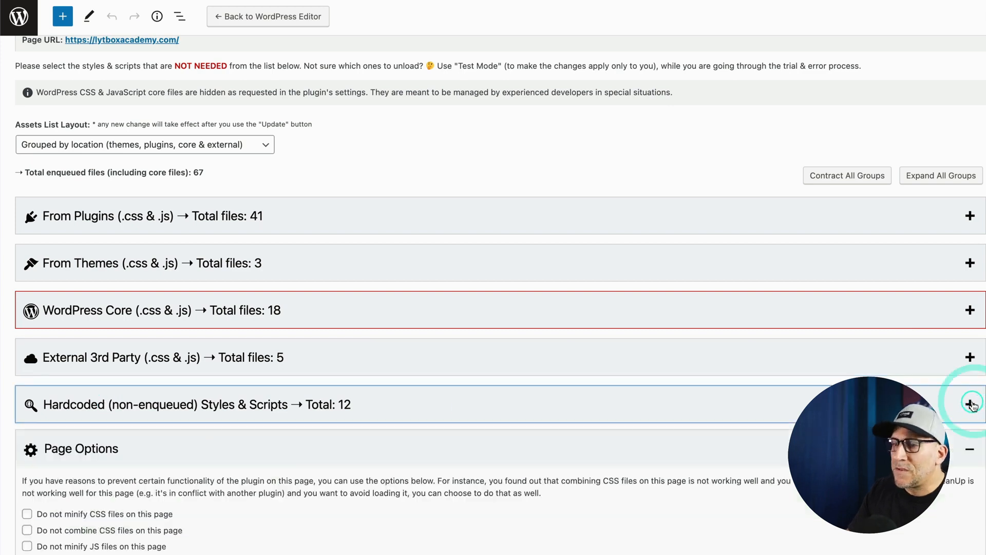
{"action": "left_click", "coordinate": [81, 448]}
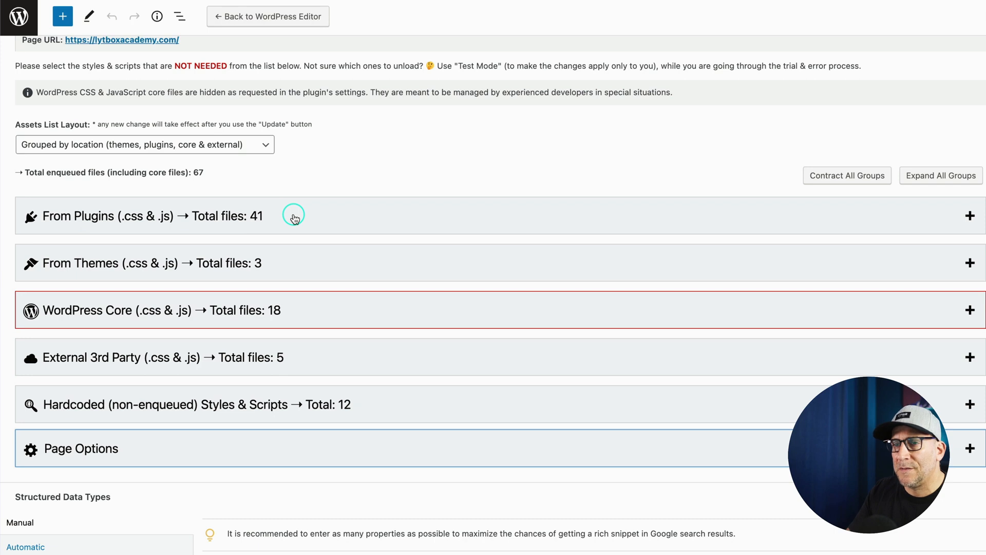
{"action": "mouse_move", "coordinate": [224, 263]}
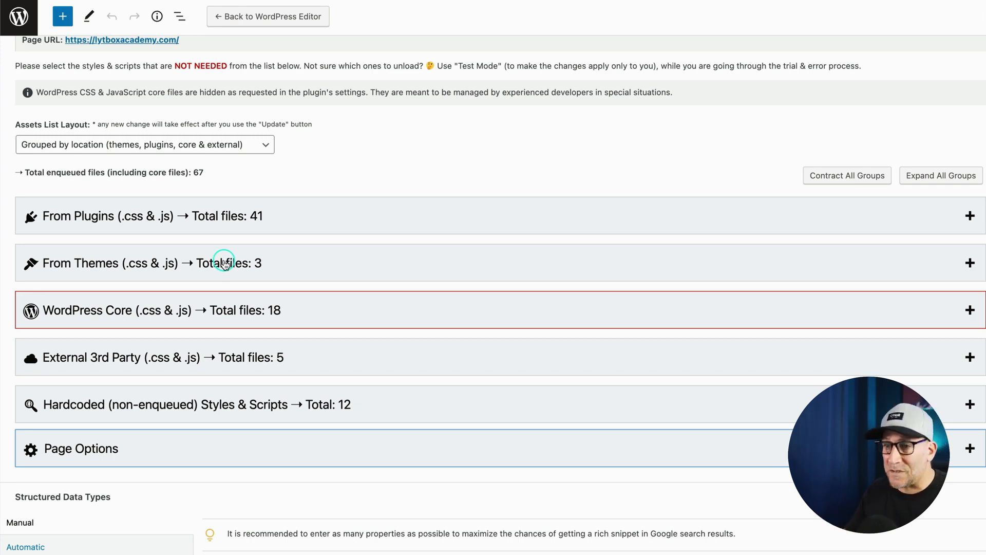
{"action": "mouse_move", "coordinate": [233, 250]}
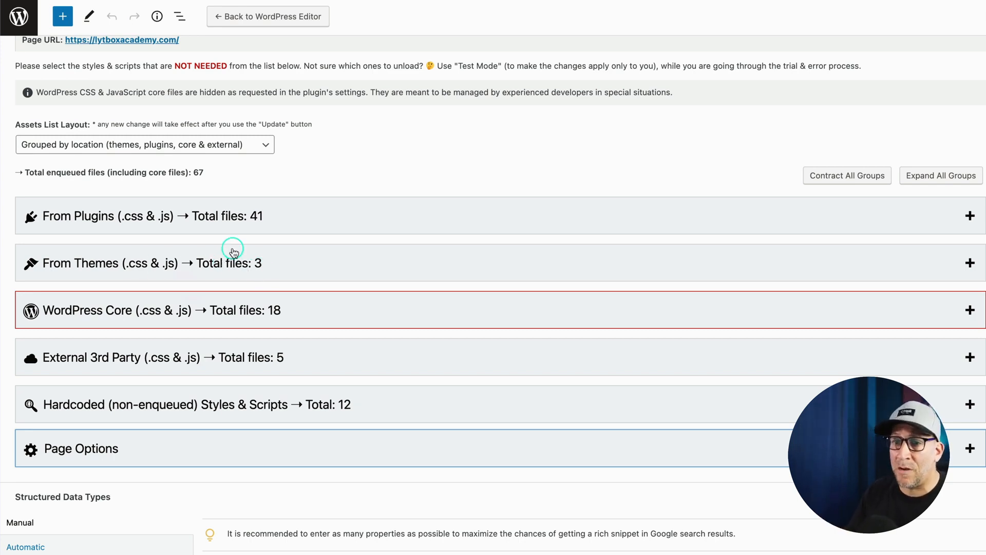
{"action": "left_click", "coordinate": [969, 213]}
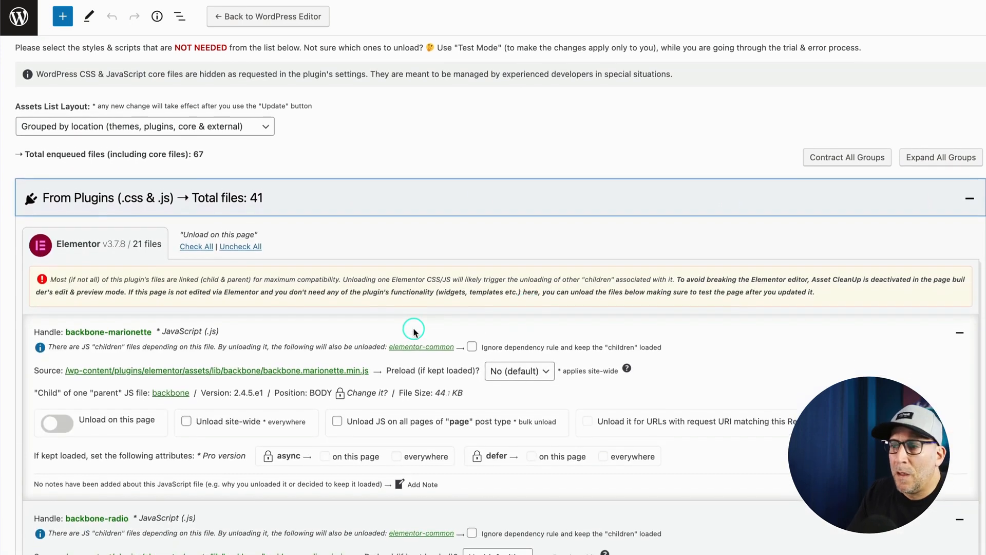
Mark Elementor's e-animations stylesheet 'Unload site-wide' instead of only on this page.
{"action": "scroll", "scroll_direction": "down", "scroll_amount": 3}
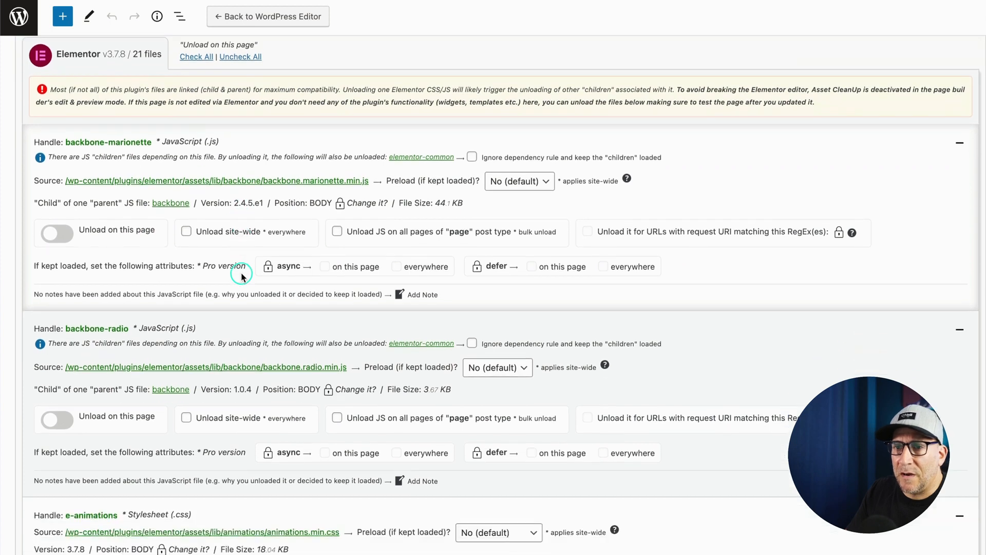
{"action": "scroll", "scroll_direction": "down", "scroll_amount": 3}
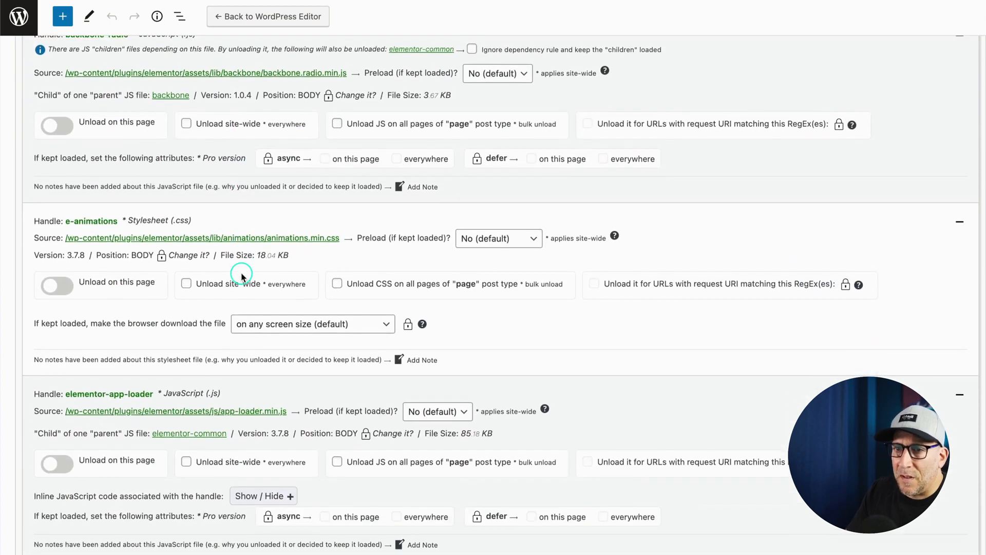
{"action": "scroll", "scroll_direction": "down", "scroll_amount": 3}
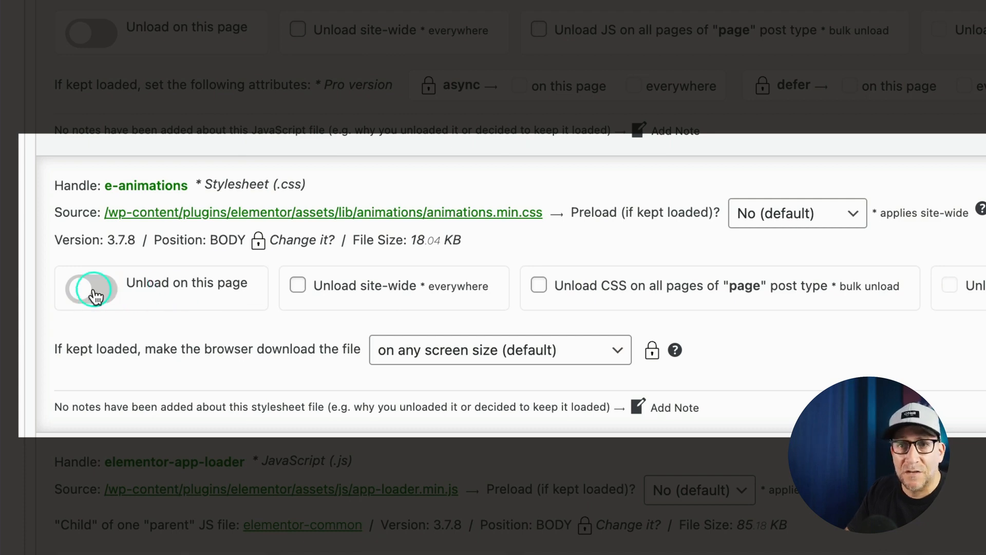
{"action": "left_click", "coordinate": [90, 288]}
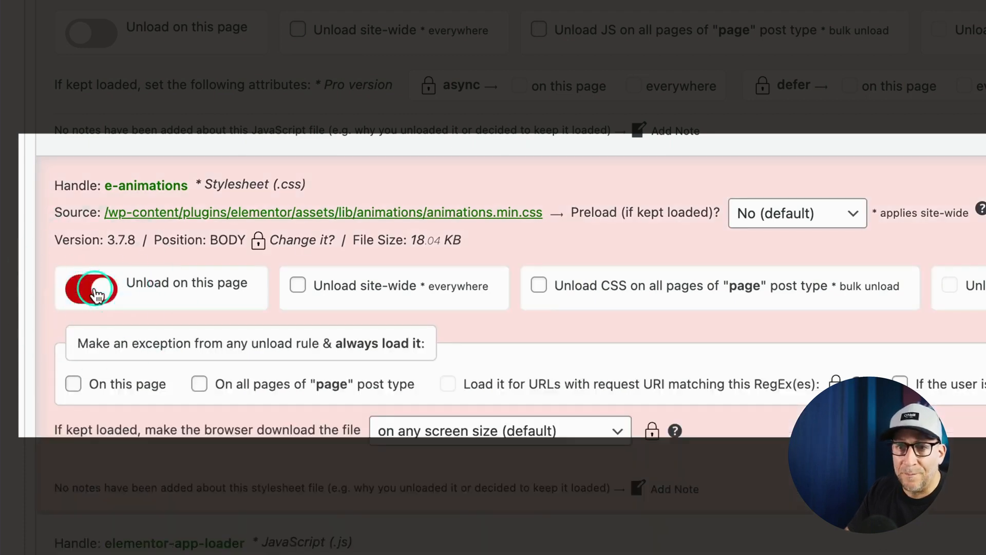
{"action": "left_click", "coordinate": [92, 289]}
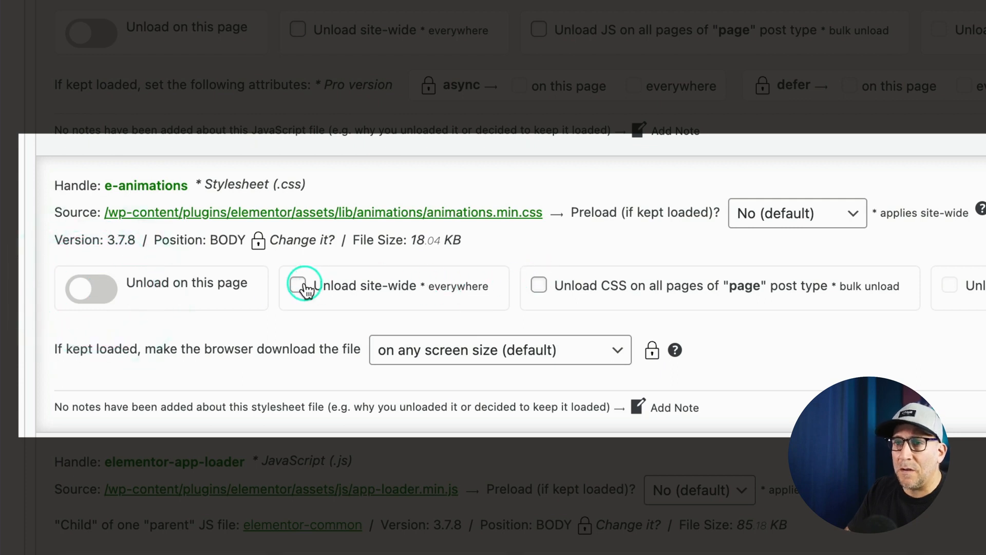
{"action": "left_click", "coordinate": [299, 285]}
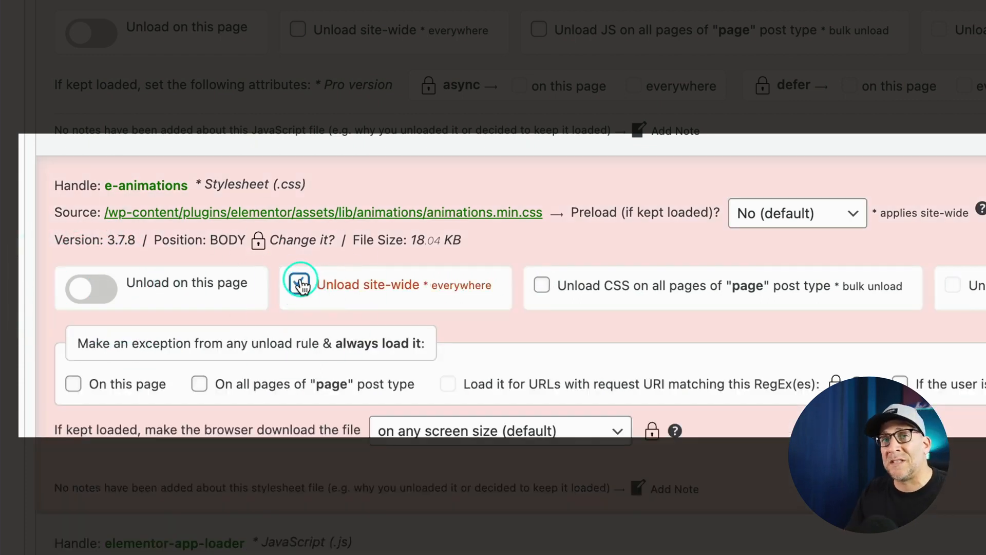
{"action": "left_click", "coordinate": [299, 284]}
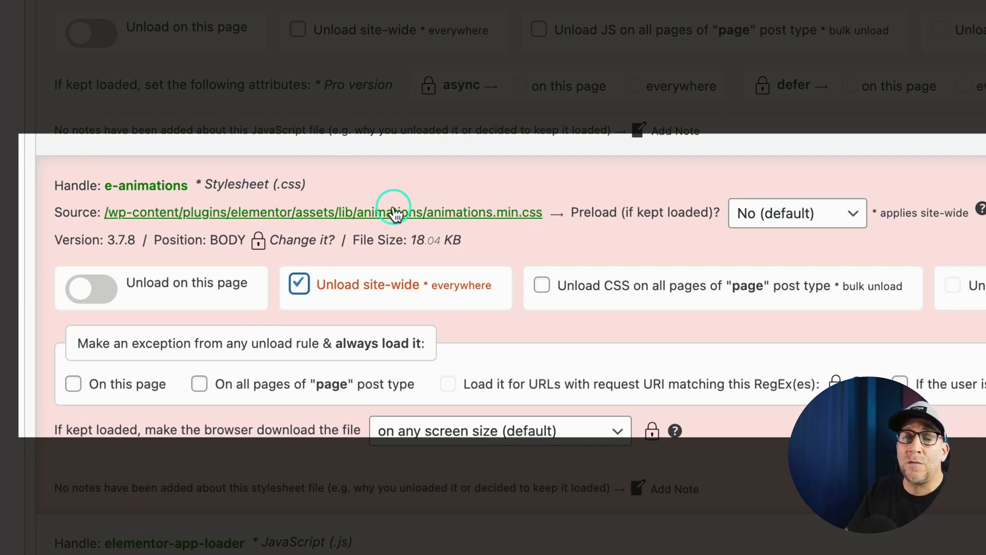
{"action": "mouse_move", "coordinate": [496, 223]}
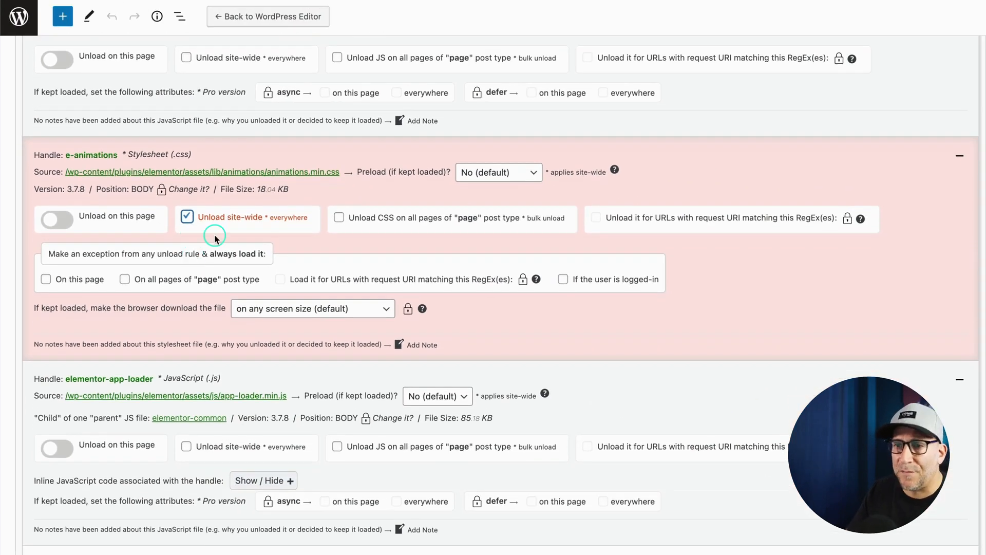
{"action": "scroll", "scroll_direction": "down", "scroll_amount": 3}
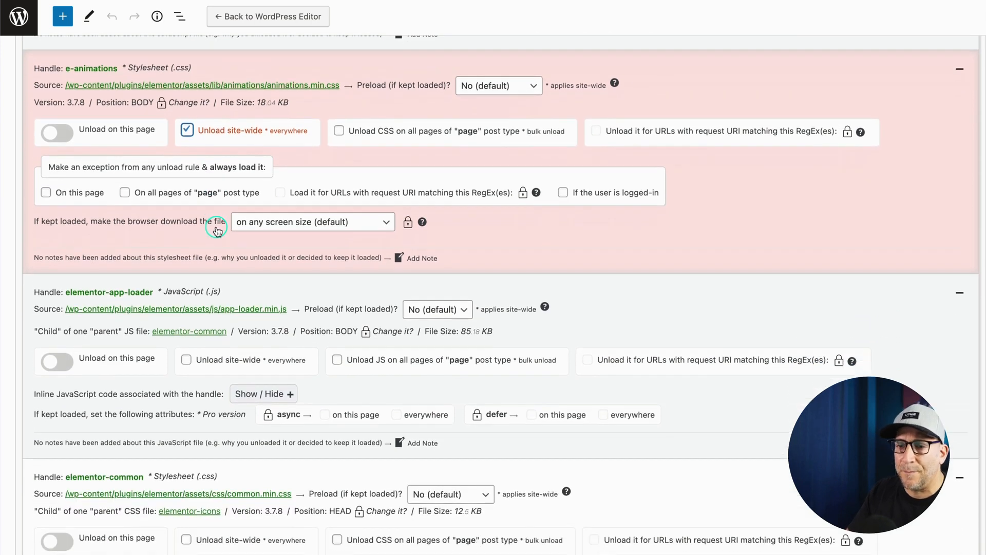
{"action": "scroll", "scroll_direction": "down", "scroll_amount": 3}
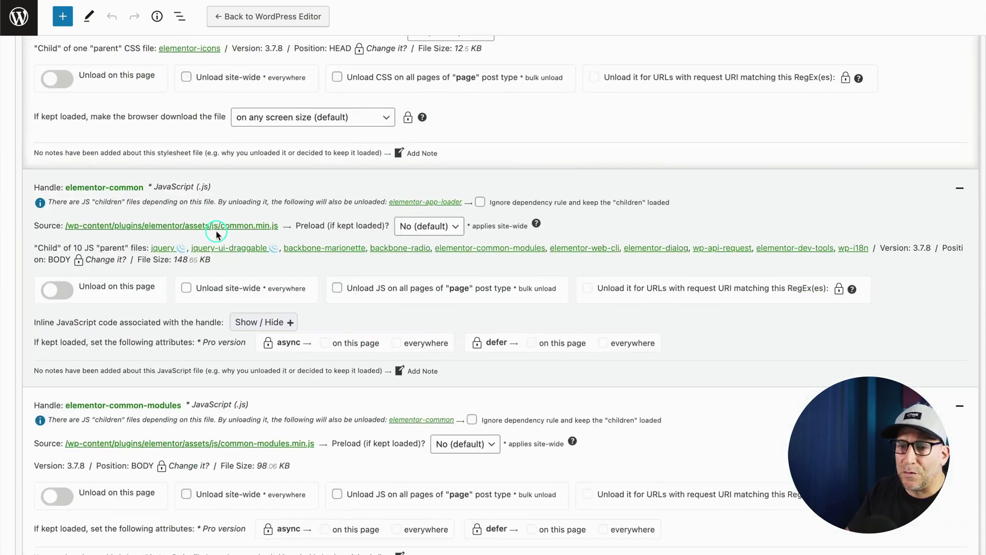
{"action": "scroll", "scroll_direction": "down", "scroll_amount": 3}
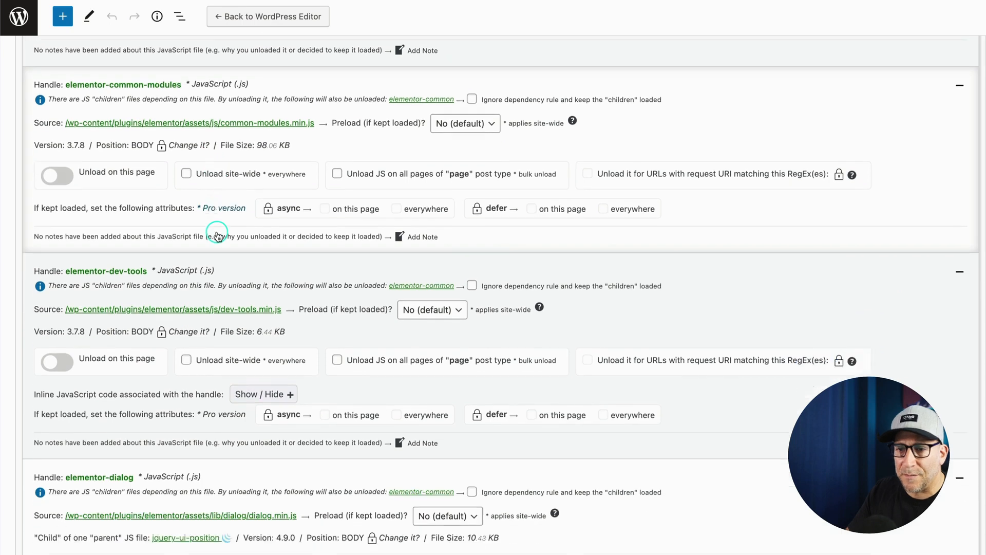
{"action": "scroll", "scroll_direction": "down", "scroll_amount": 3}
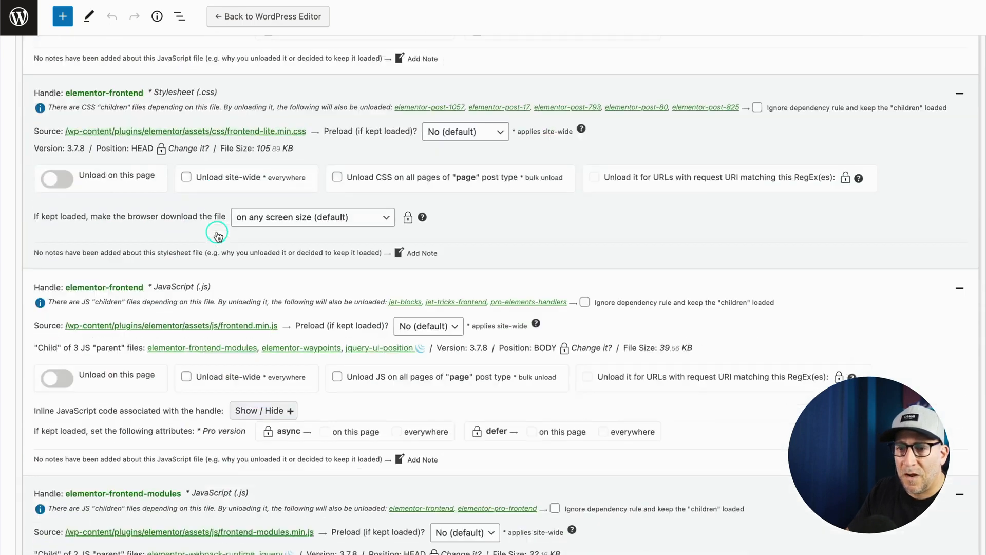
{"action": "scroll", "scroll_direction": "down", "scroll_amount": 3}
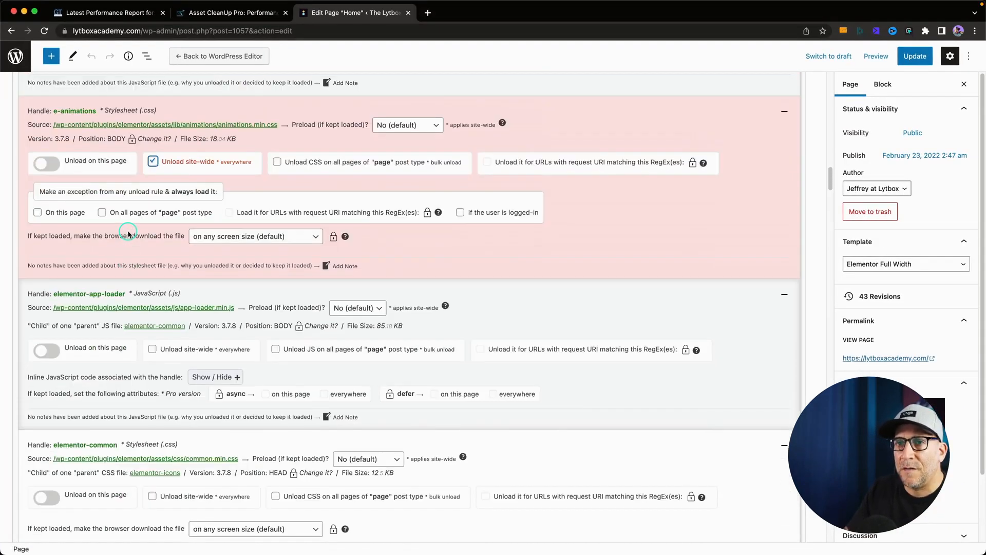
Update the Home page, then browse Elementor's later files in the reloaded asset list.
{"action": "left_click", "coordinate": [915, 56]}
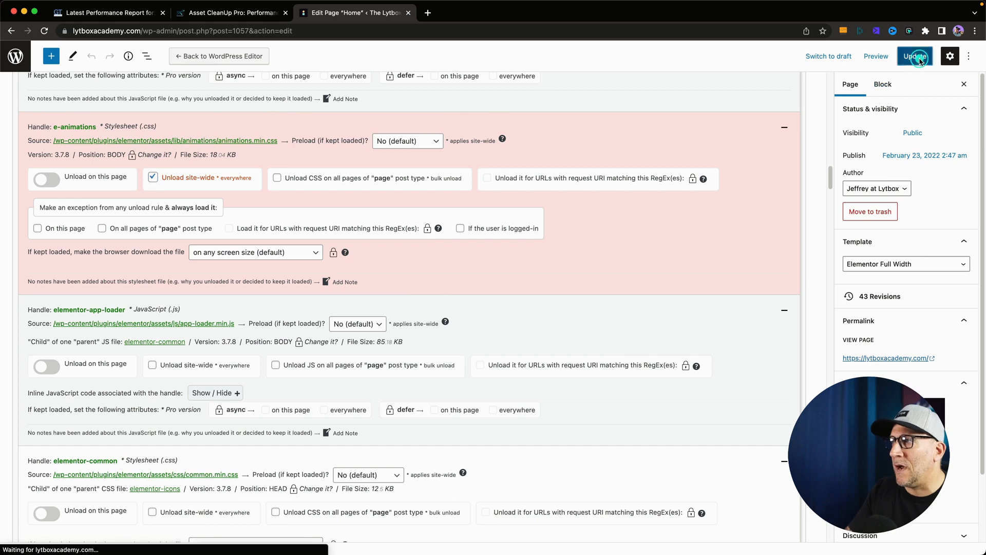
{"action": "left_click", "coordinate": [917, 55]}
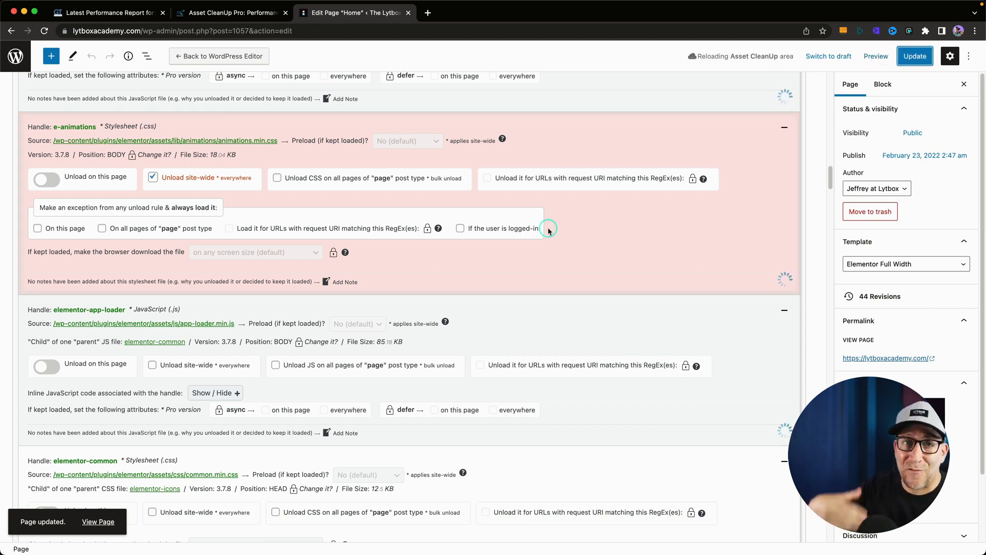
{"action": "mouse_move", "coordinate": [549, 228]}
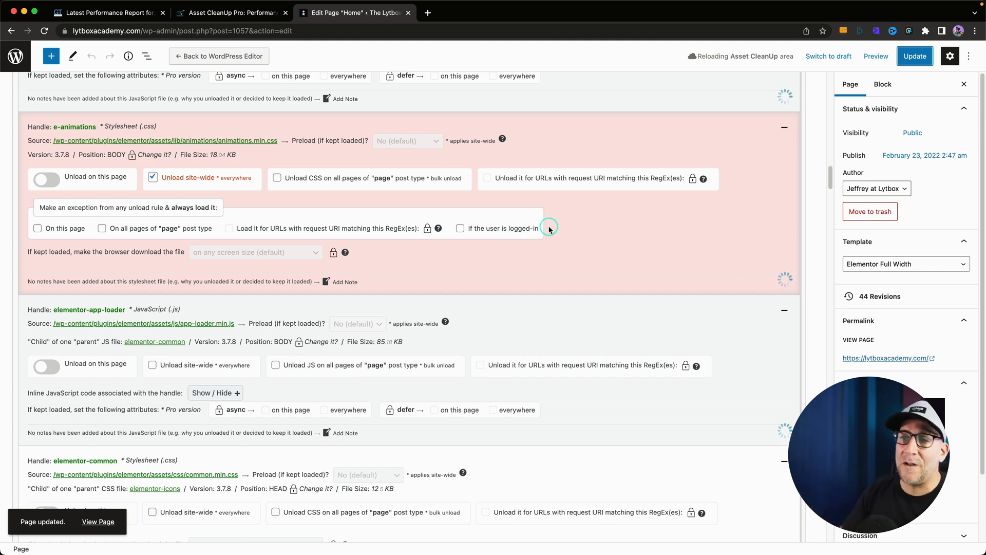
{"action": "scroll", "scroll_direction": "down", "scroll_amount": 3}
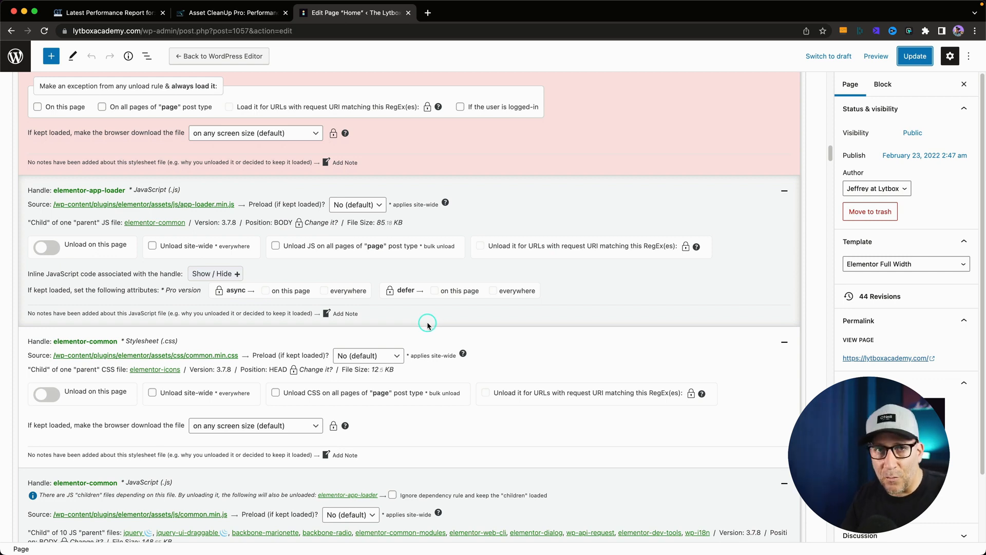
{"action": "scroll", "scroll_direction": "down", "scroll_amount": 3}
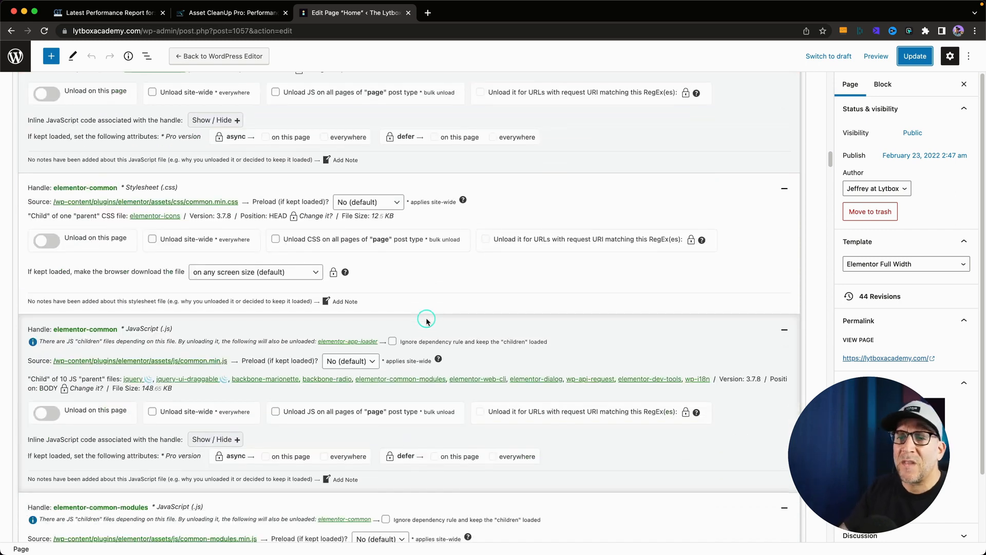
{"action": "scroll", "scroll_direction": "down", "scroll_amount": 3}
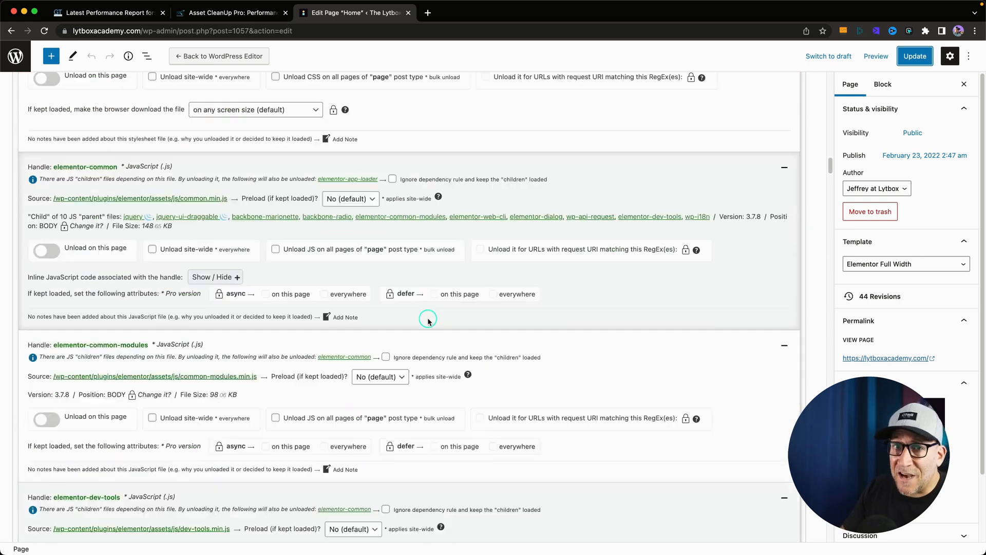
{"action": "scroll", "scroll_direction": "down", "scroll_amount": 3}
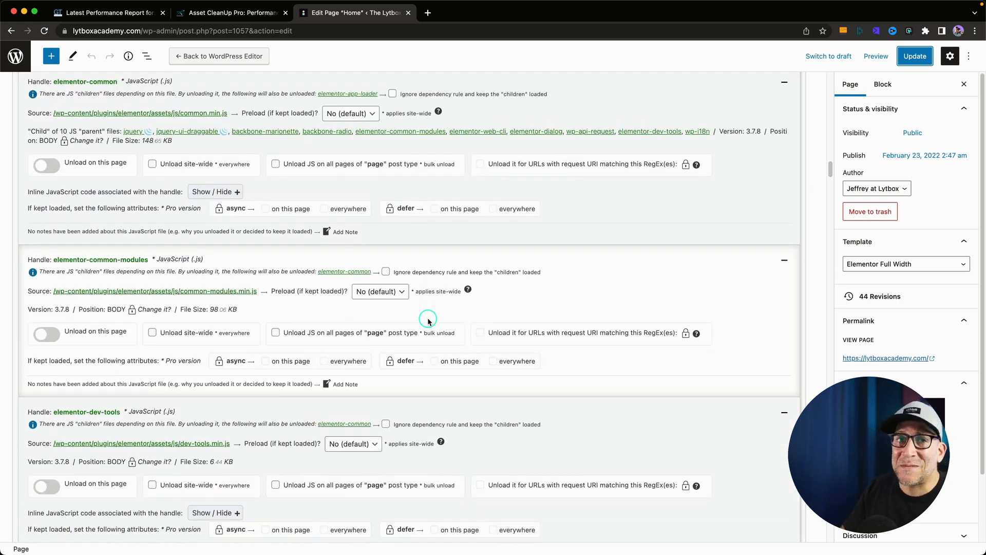
{"action": "scroll", "scroll_direction": "down", "scroll_amount": 3}
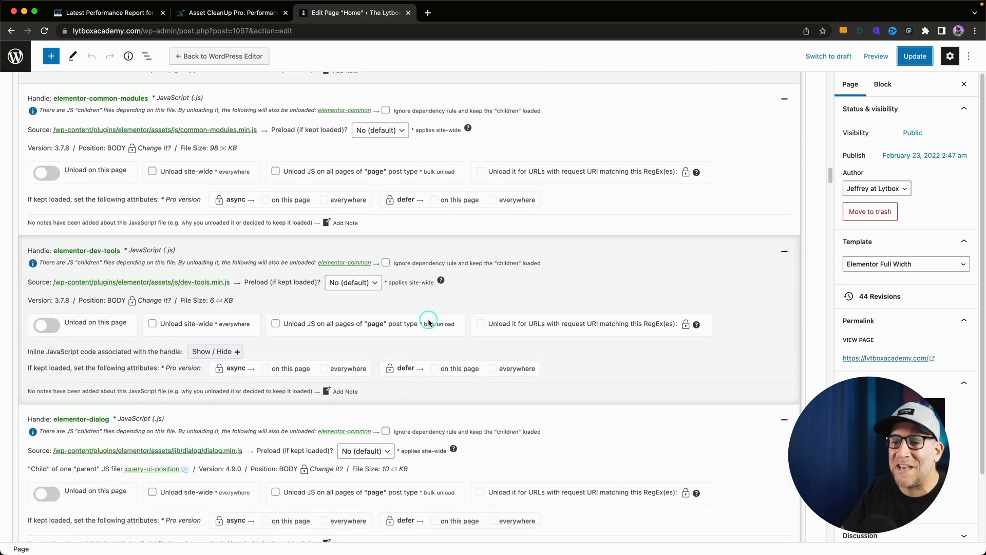
{"action": "scroll", "scroll_direction": "down", "scroll_amount": 3}
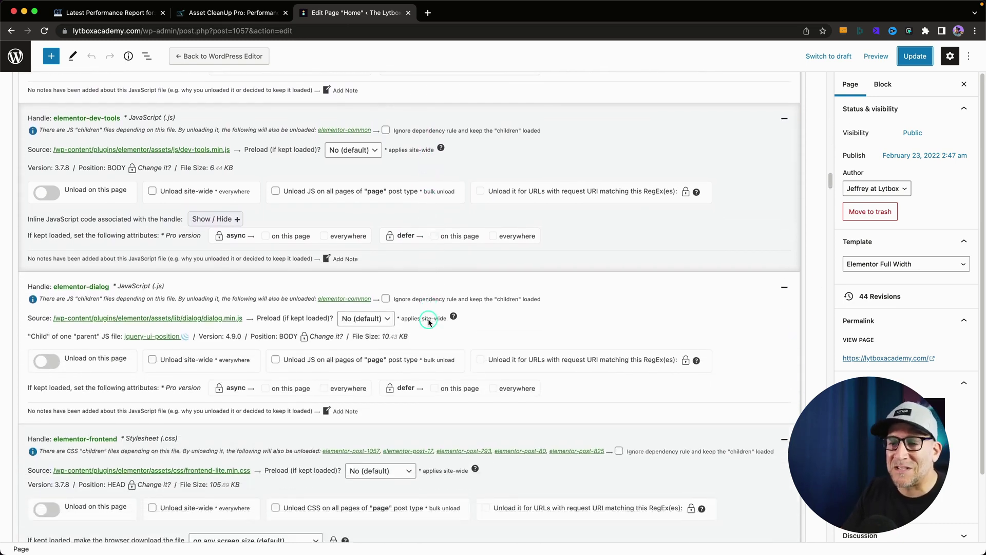
{"action": "scroll", "scroll_direction": "down", "scroll_amount": 3}
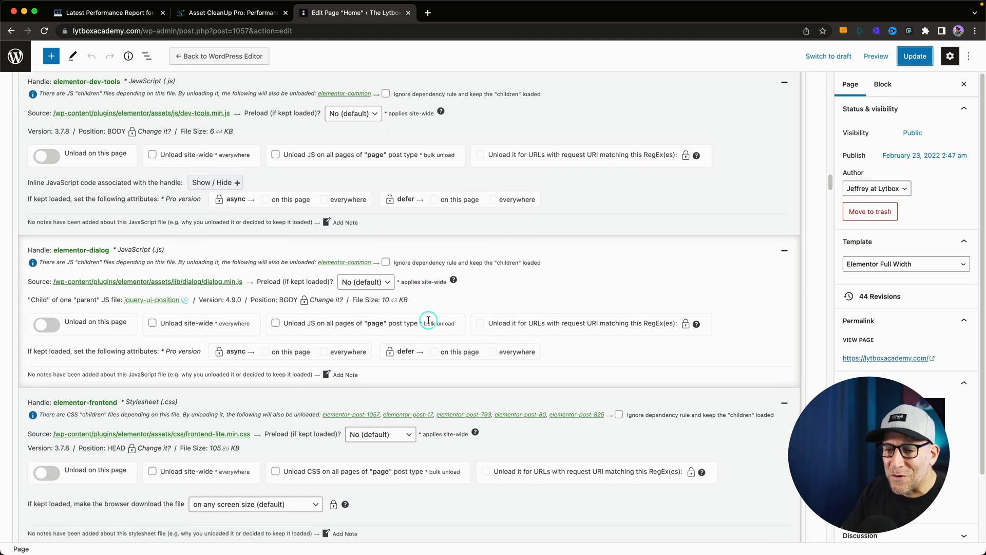
{"action": "scroll", "scroll_direction": "down", "scroll_amount": 3}
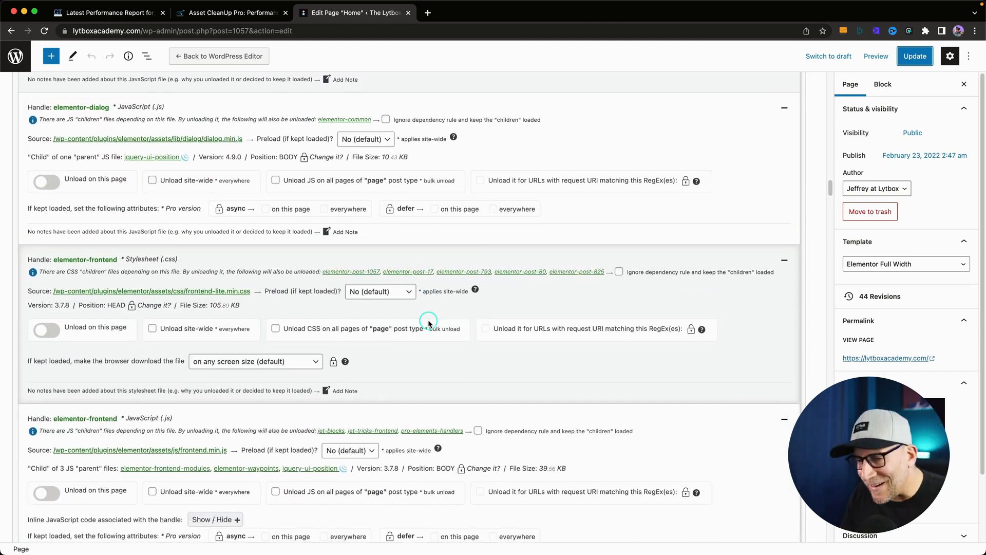
{"action": "scroll", "scroll_direction": "down", "scroll_amount": 3}
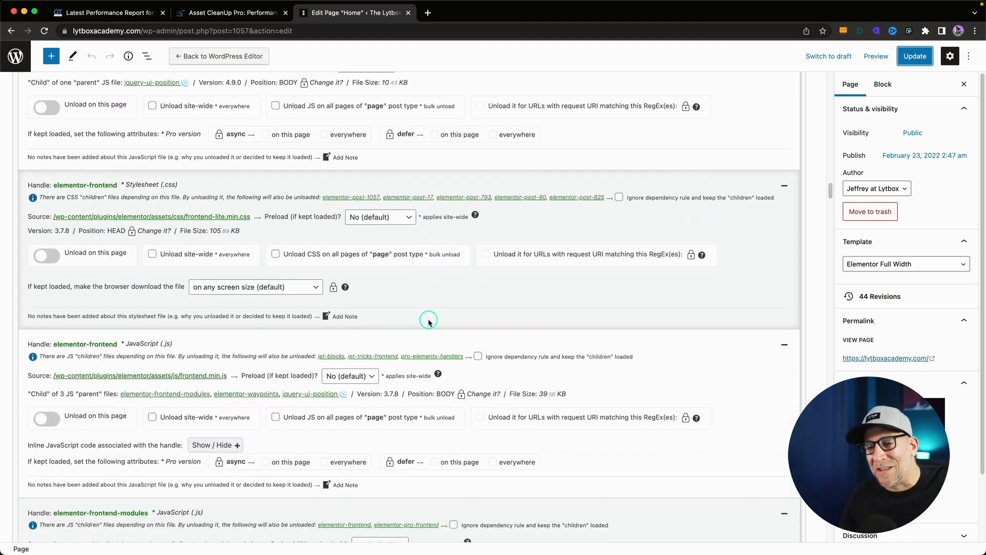
{"action": "scroll", "scroll_direction": "down", "scroll_amount": 3}
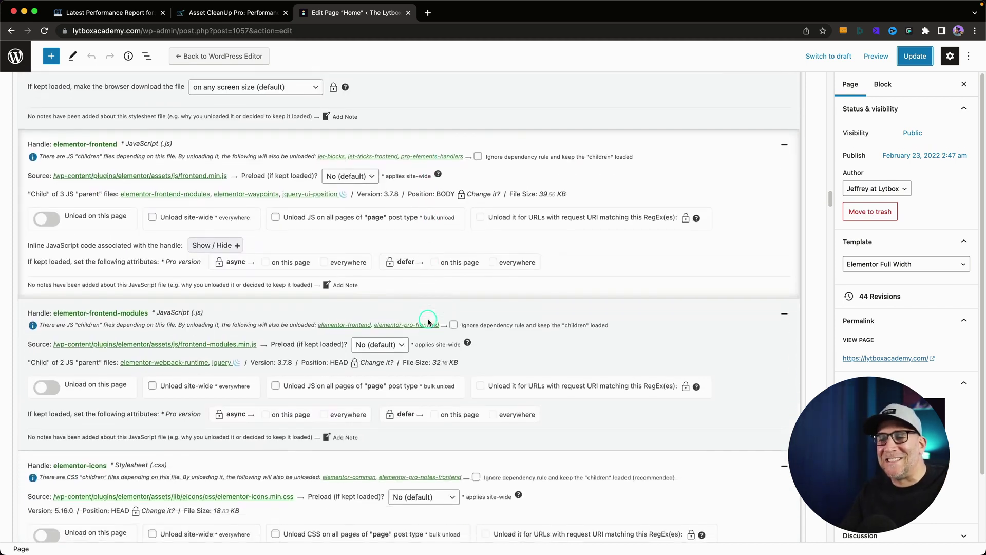
{"action": "scroll", "scroll_direction": "down", "scroll_amount": 3}
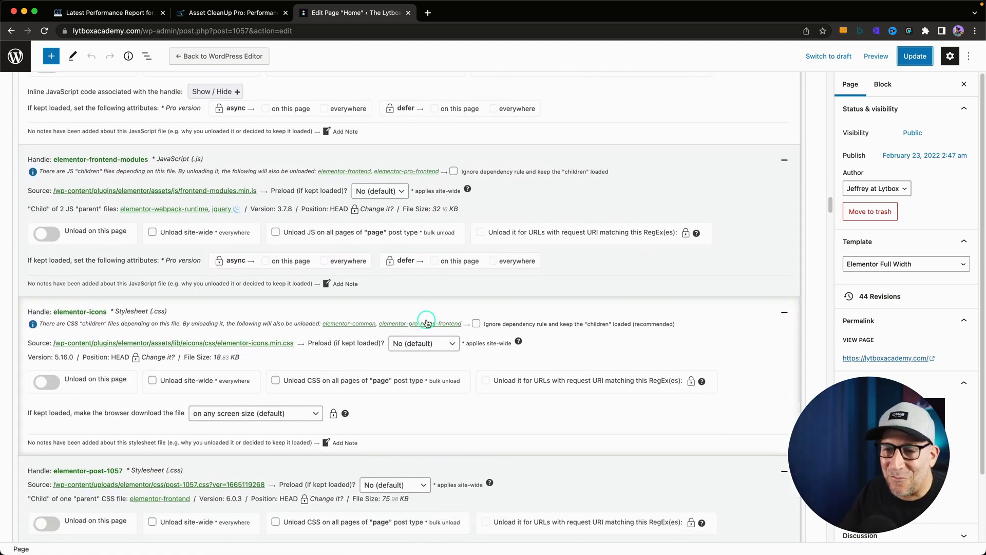
{"action": "scroll", "scroll_direction": "down", "scroll_amount": 3}
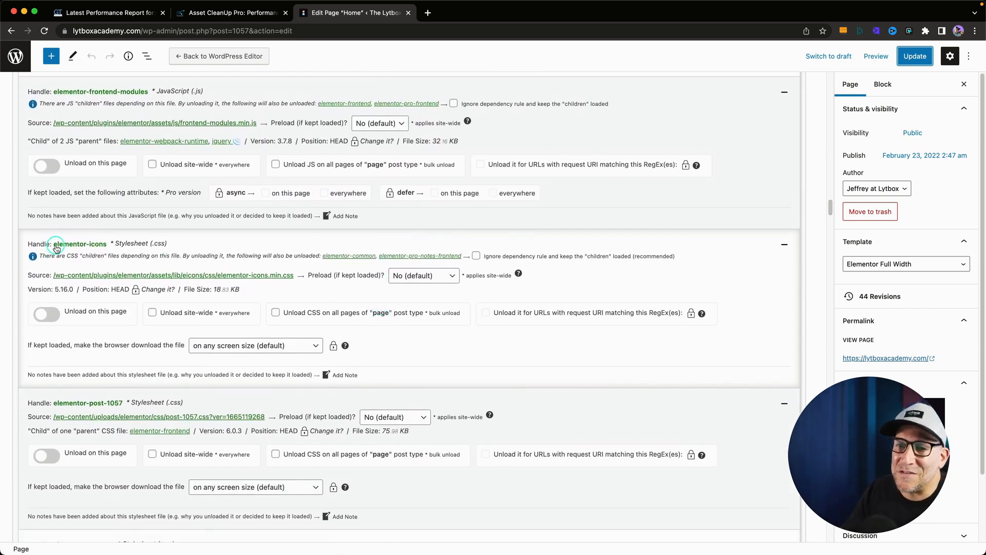
{"action": "scroll", "scroll_direction": "down", "scroll_amount": 3}
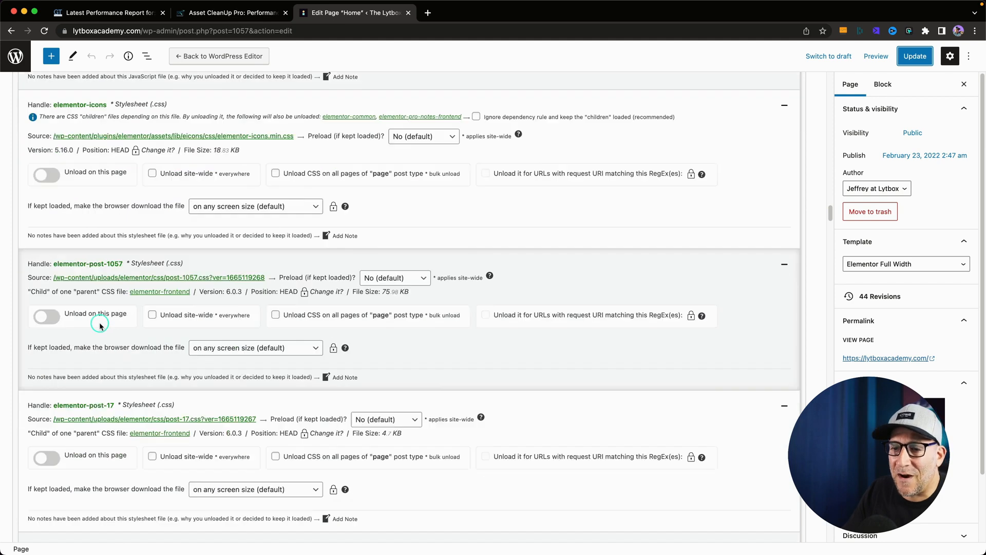
{"action": "scroll", "scroll_direction": "down", "scroll_amount": 3}
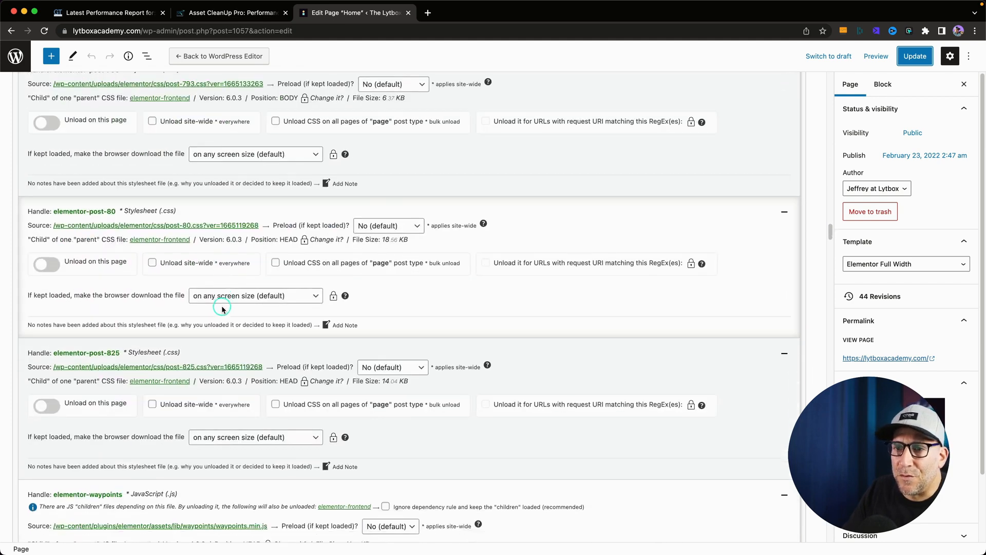
{"action": "scroll", "scroll_direction": "down", "scroll_amount": 3}
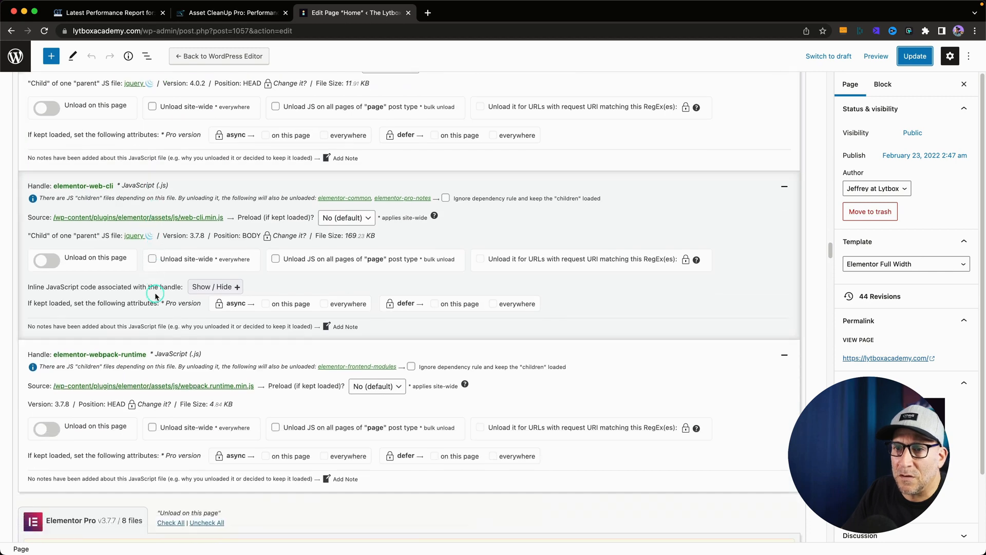
{"action": "scroll", "scroll_direction": "down", "scroll_amount": 3}
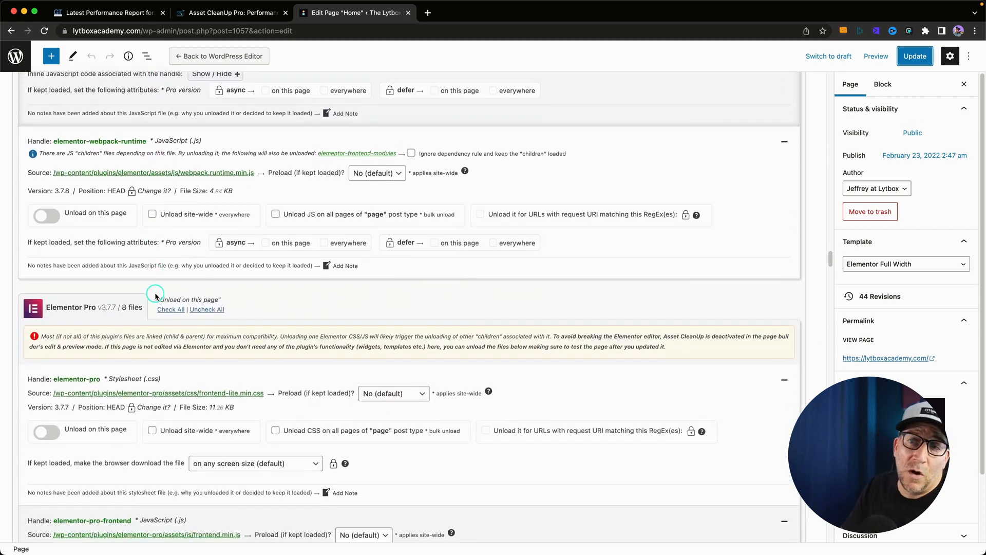
{"action": "mouse_move", "coordinate": [316, 297]}
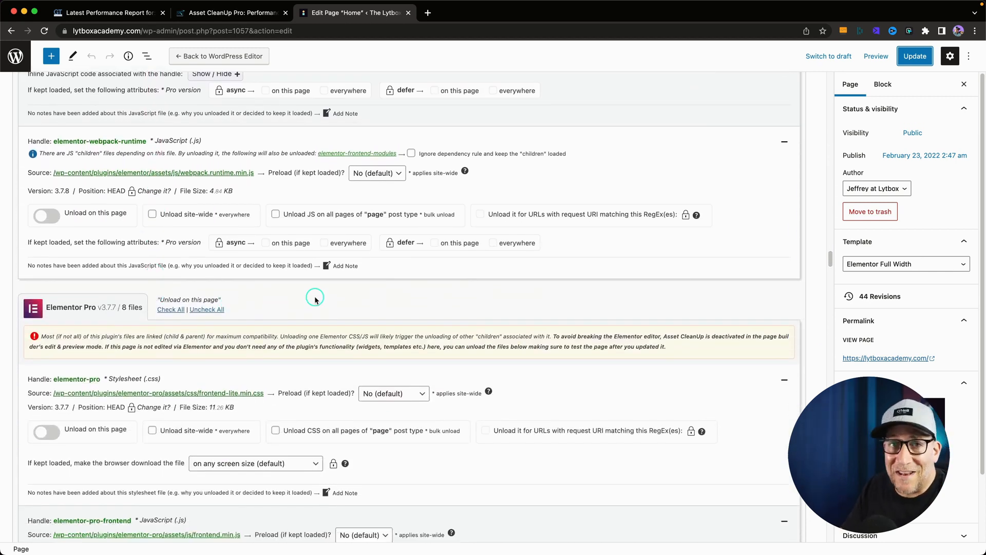
{"action": "scroll", "scroll_direction": "down", "scroll_amount": 3}
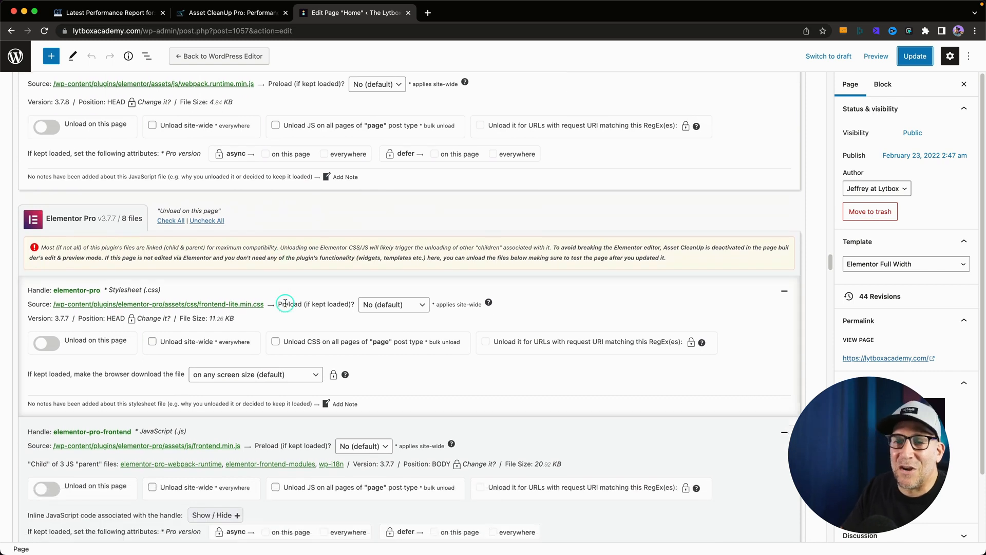
{"action": "mouse_move", "coordinate": [245, 304]}
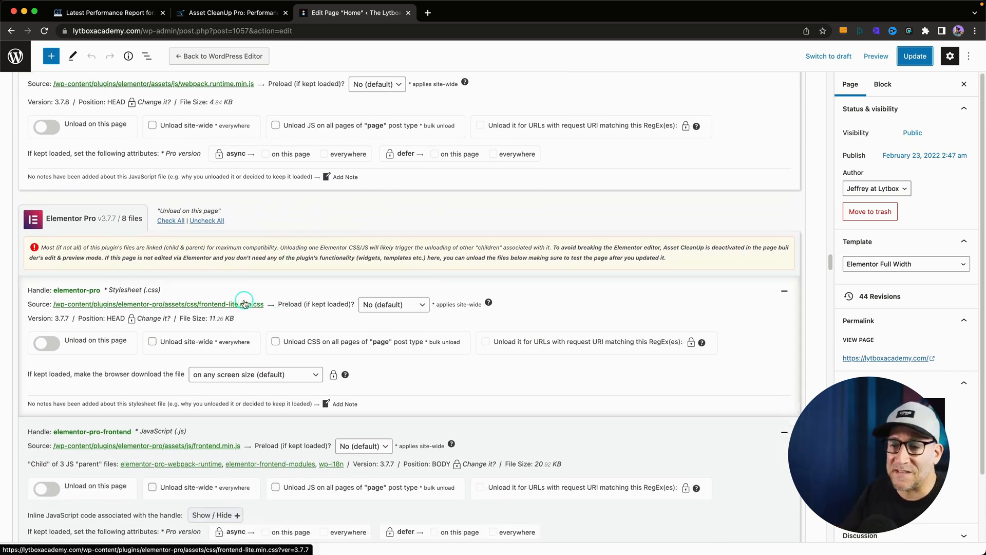
{"action": "scroll", "scroll_direction": "down", "scroll_amount": 3}
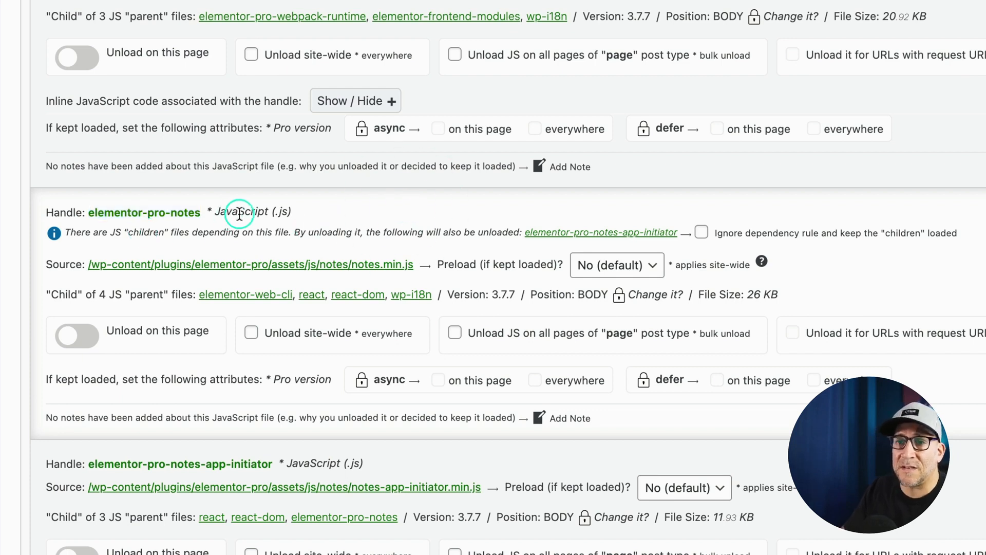
Tick 'Unload site-wide' on the elementor-pro-notes script, also unloading notes-app-initiator.
{"action": "left_click", "coordinate": [251, 334]}
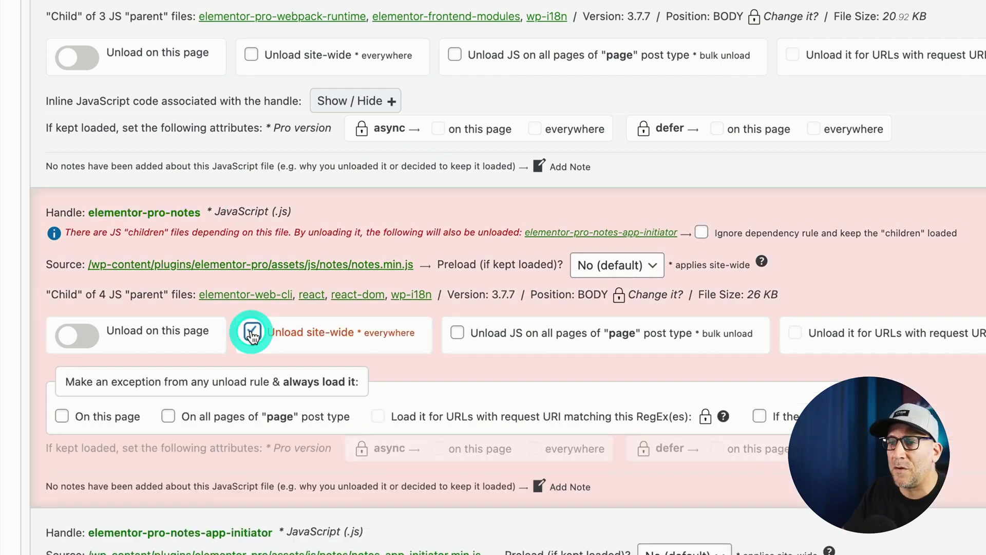
{"action": "left_click", "coordinate": [252, 331]}
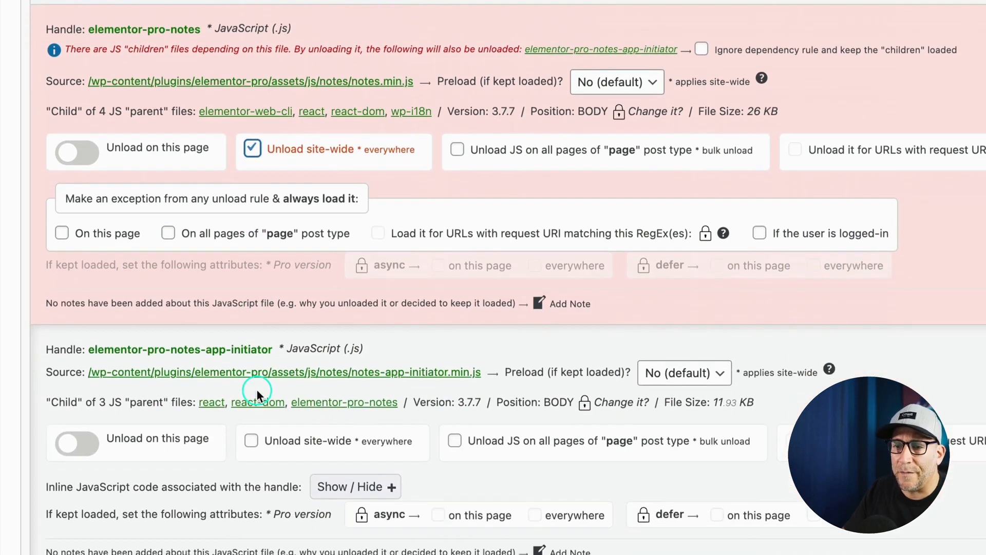
Set the jet-blocks and jet-tricks-frontend files to unload on the Home page.
{"action": "scroll", "scroll_direction": "down", "scroll_amount": 3}
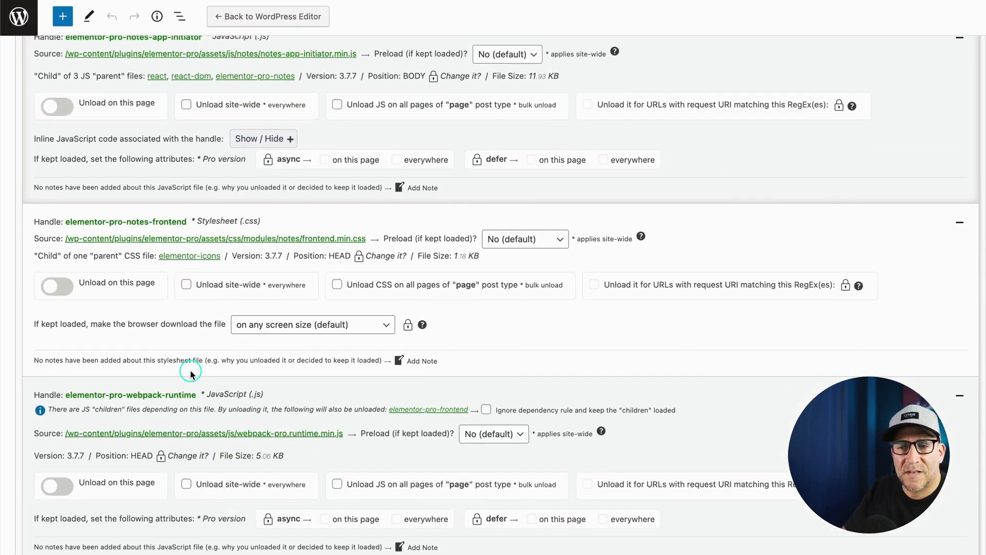
{"action": "scroll", "scroll_direction": "down", "scroll_amount": 3}
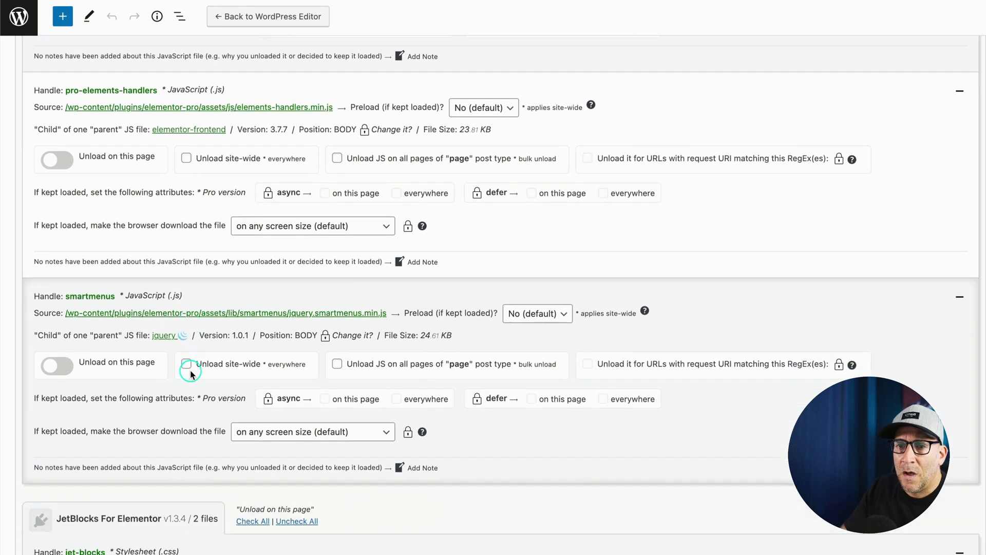
{"action": "scroll", "scroll_direction": "down", "scroll_amount": 3}
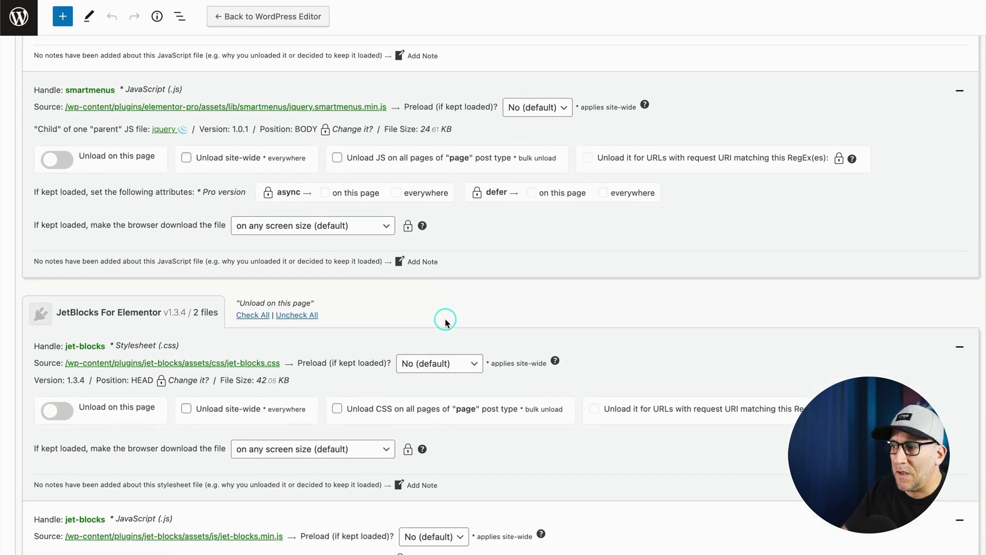
{"action": "scroll", "scroll_direction": "down", "scroll_amount": 3}
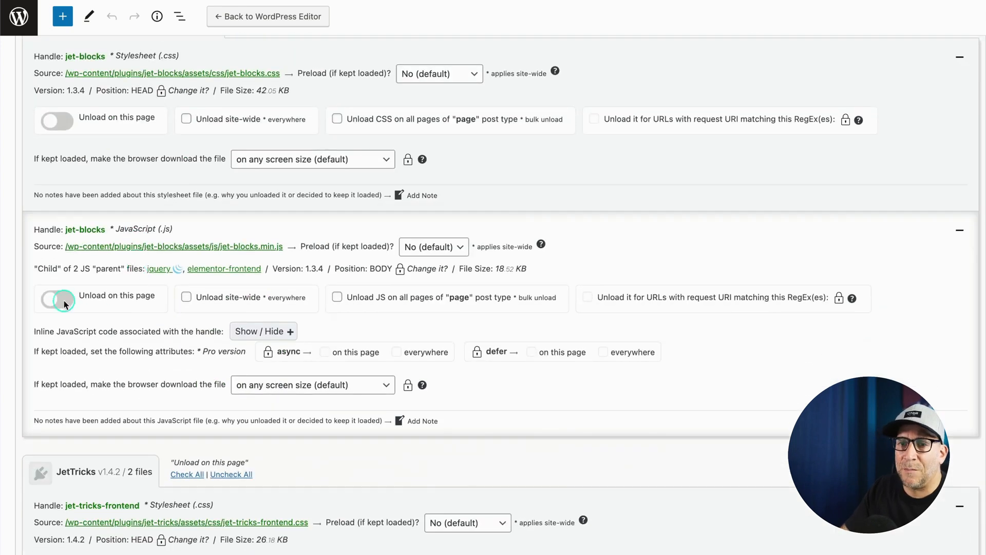
{"action": "left_click", "coordinate": [55, 295]}
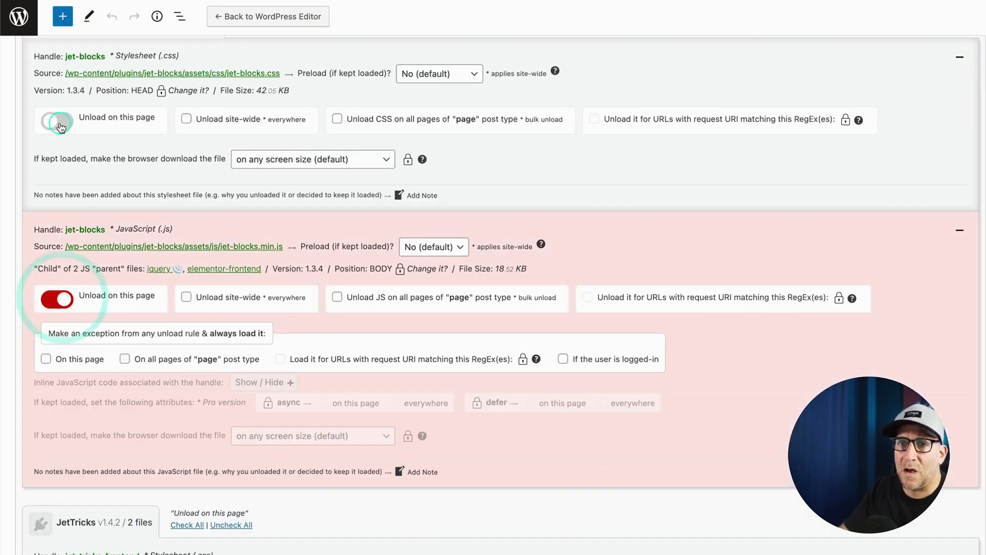
{"action": "scroll", "scroll_direction": "down", "scroll_amount": 3}
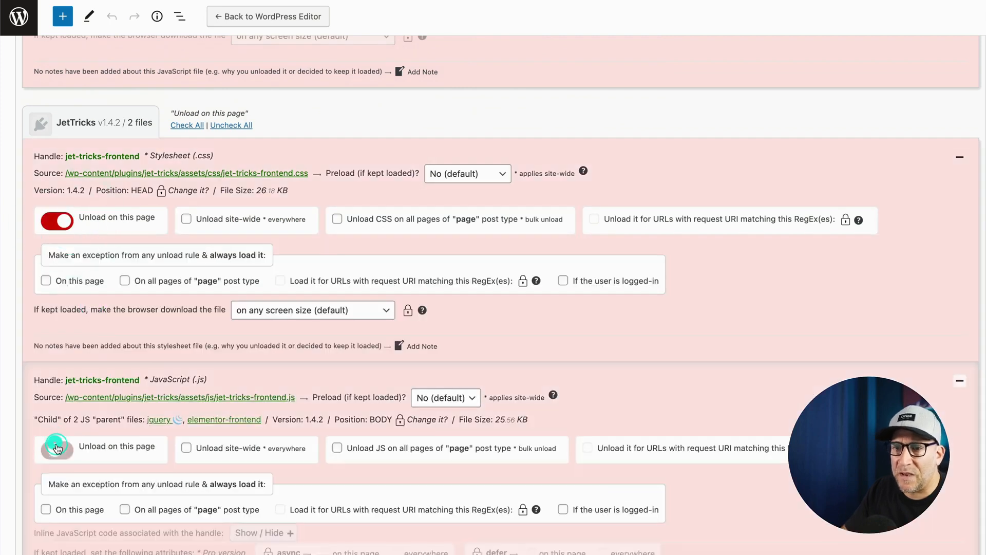
{"action": "scroll", "scroll_direction": "down", "scroll_amount": 3}
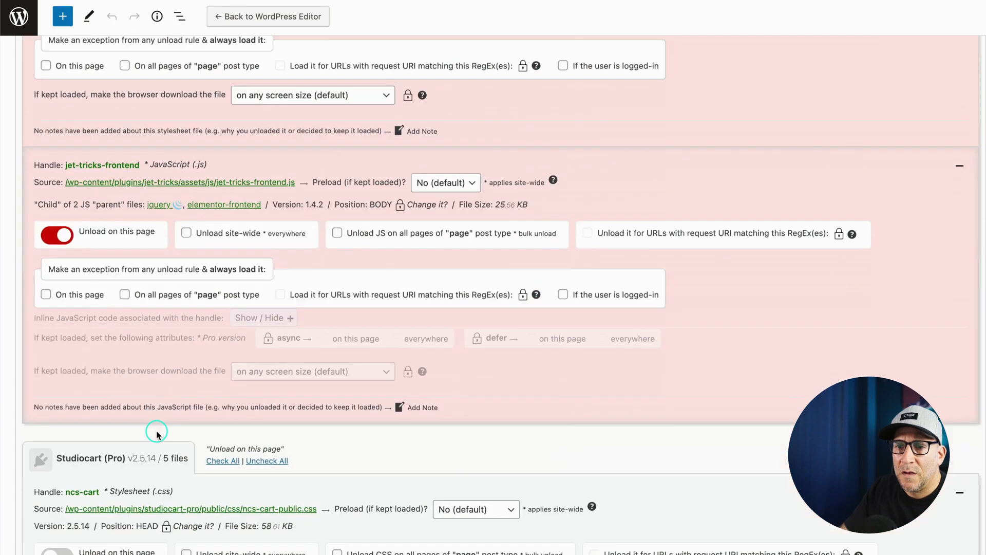
Unload the Studiocart ncs-cart and selectize files on the Home page.
{"action": "scroll", "scroll_direction": "down", "scroll_amount": 3}
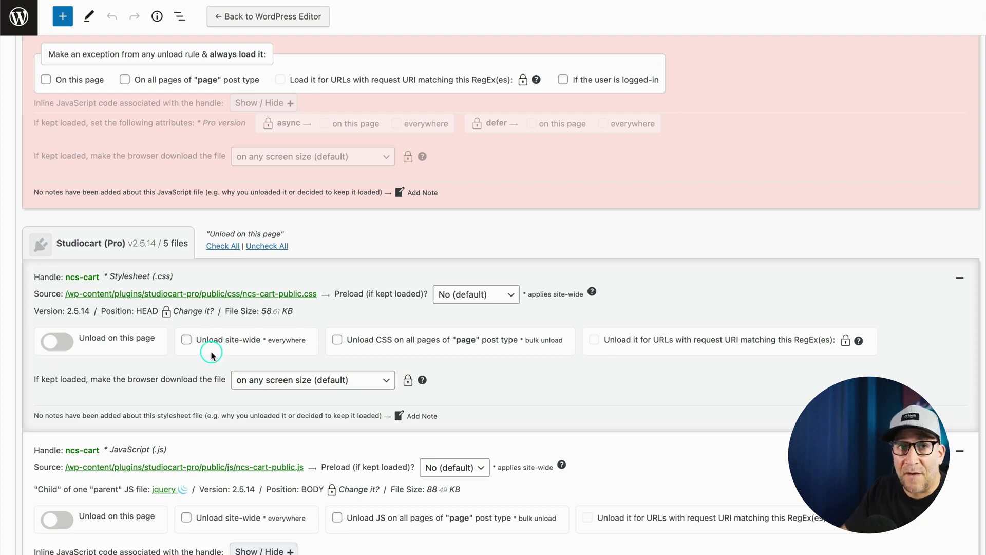
{"action": "left_click", "coordinate": [50, 341]}
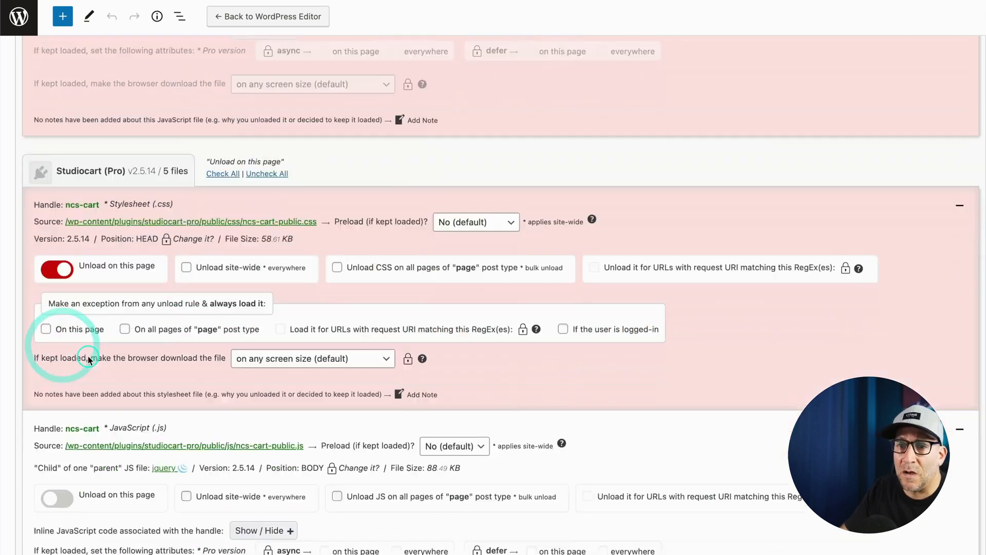
{"action": "scroll", "scroll_direction": "down", "scroll_amount": 3}
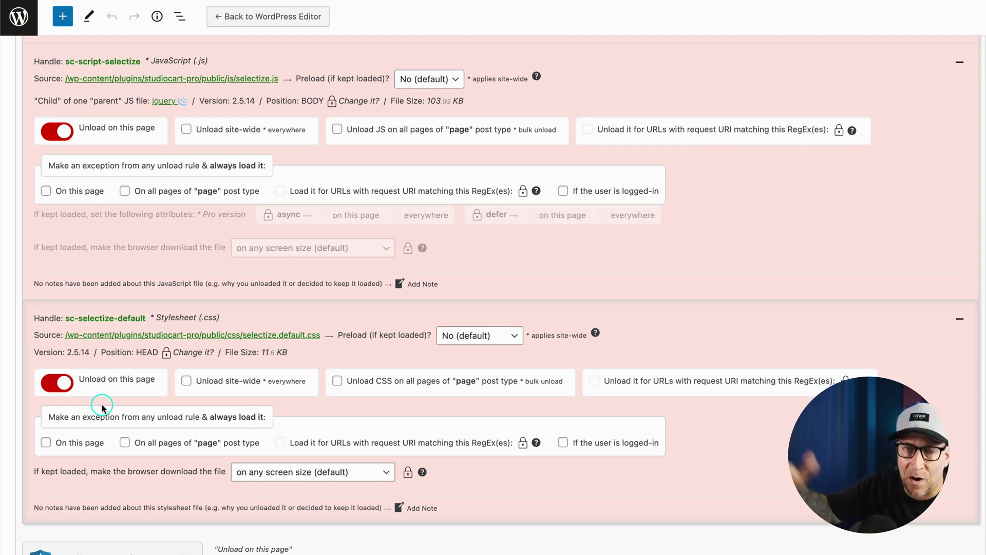
{"action": "scroll", "scroll_direction": "down", "scroll_amount": 3}
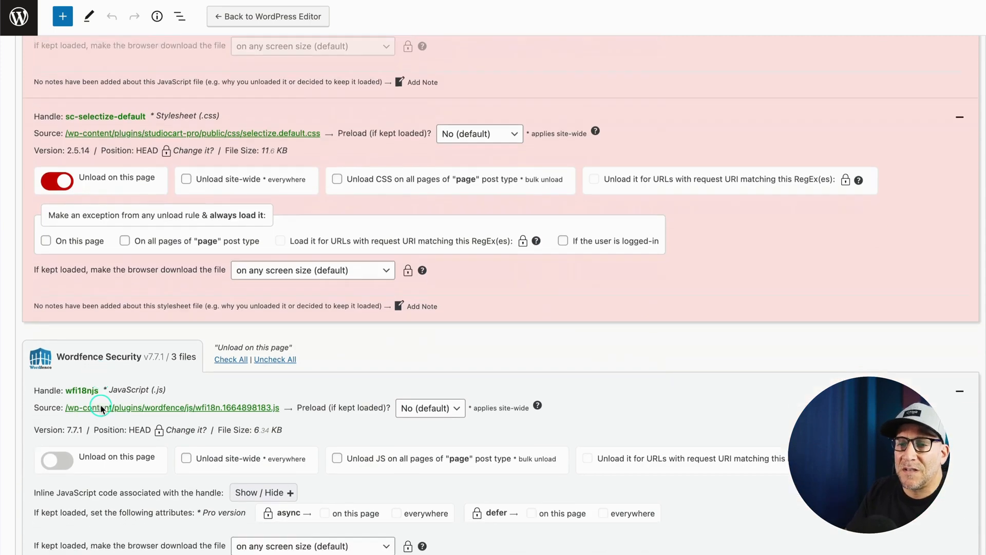
{"action": "scroll", "scroll_direction": "down", "scroll_amount": 3}
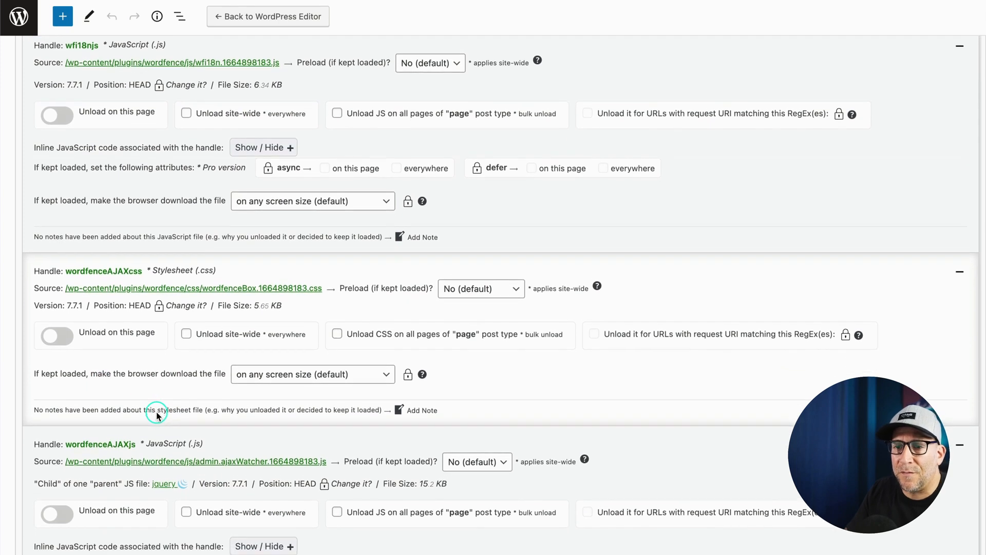
{"action": "scroll", "scroll_direction": "down", "scroll_amount": 3}
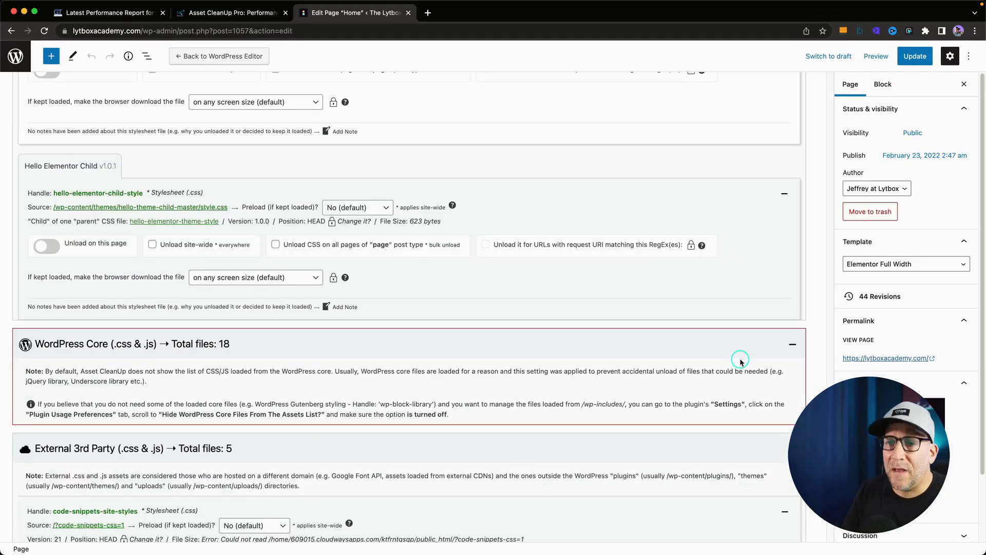
{"action": "mouse_move", "coordinate": [415, 376]}
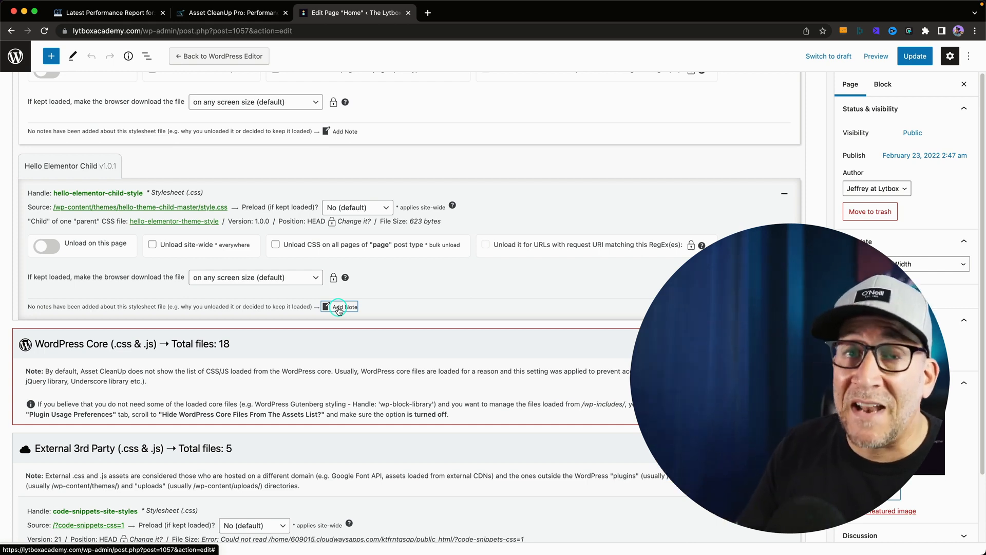
{"action": "scroll", "scroll_direction": "down", "scroll_amount": 3}
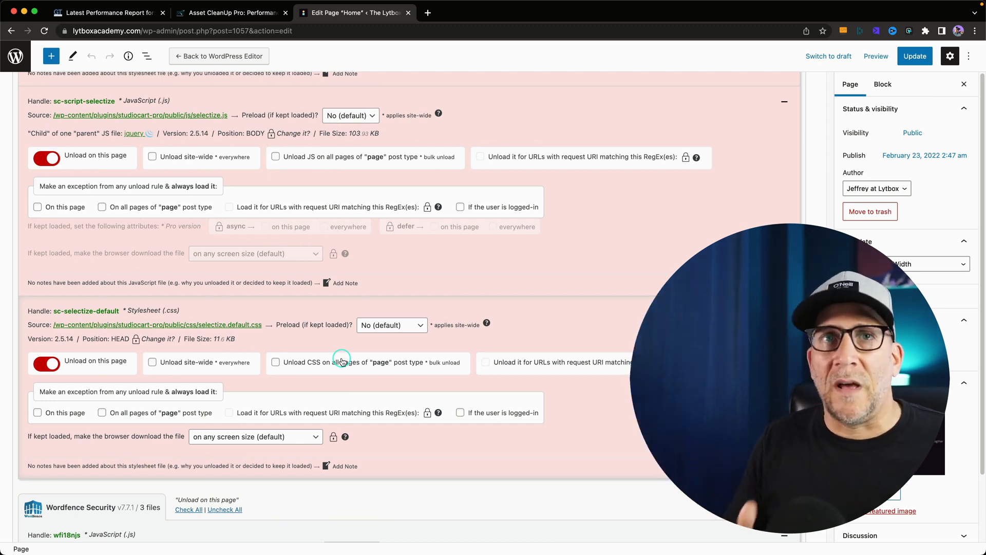
{"action": "scroll", "scroll_direction": "down", "scroll_amount": 3}
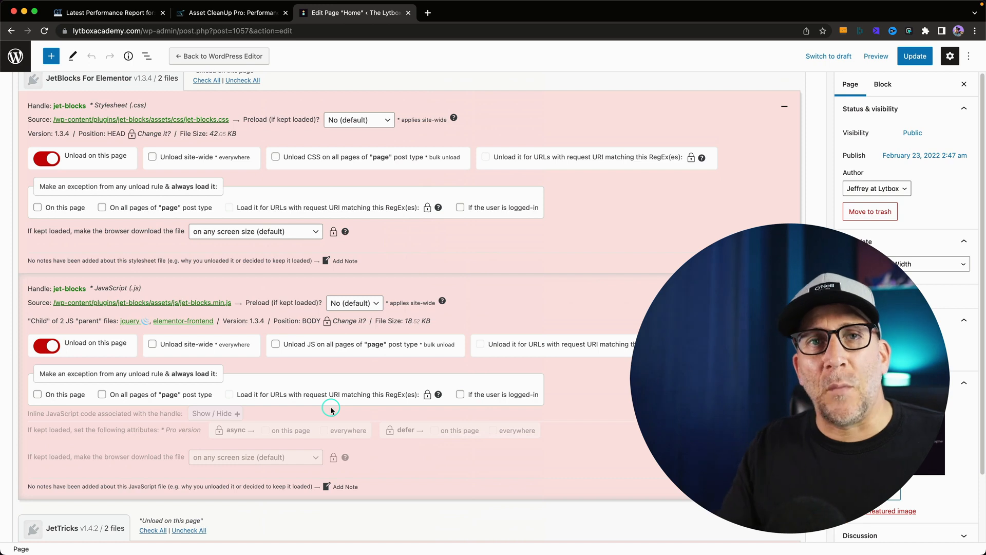